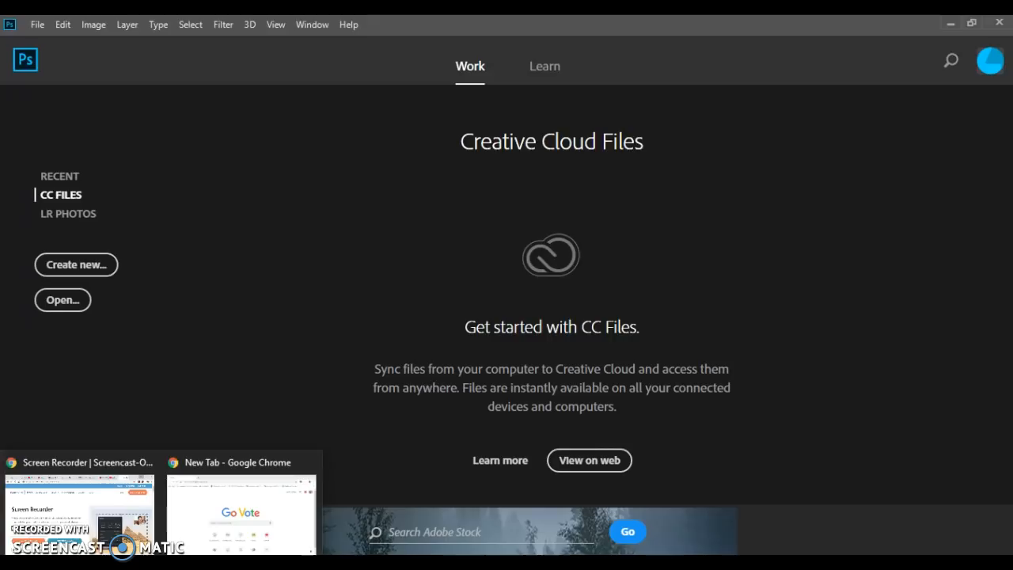
# Switch to the Chrome pug search and show its Google Images results.
pyautogui.click(242, 511)
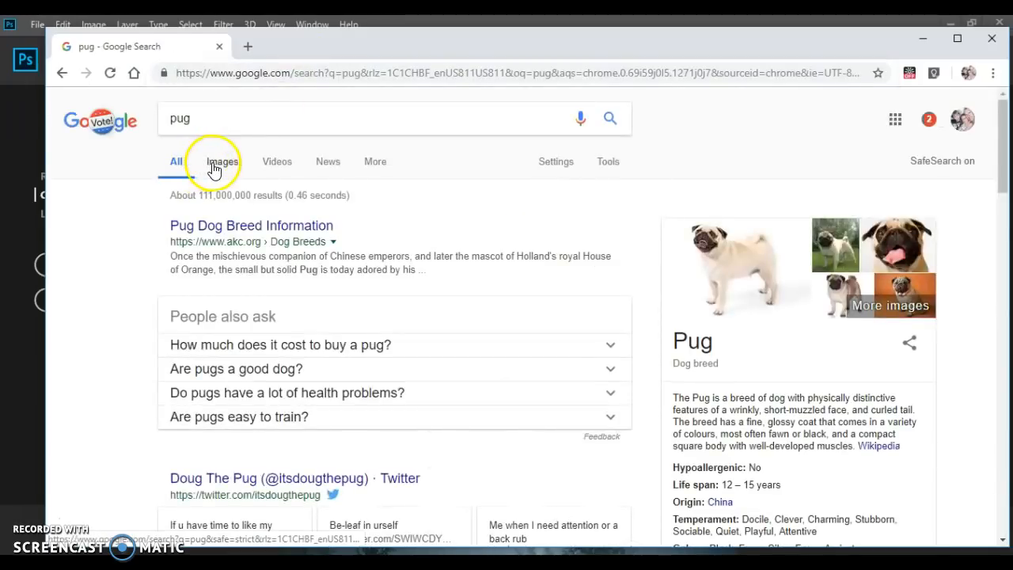
pyautogui.click(222, 162)
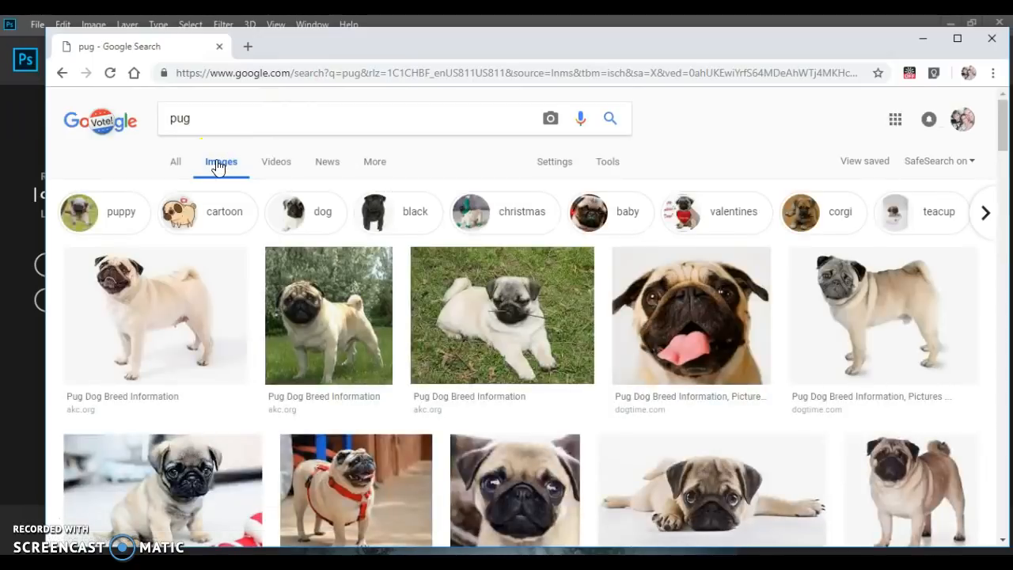
pyautogui.moveTo(177, 277)
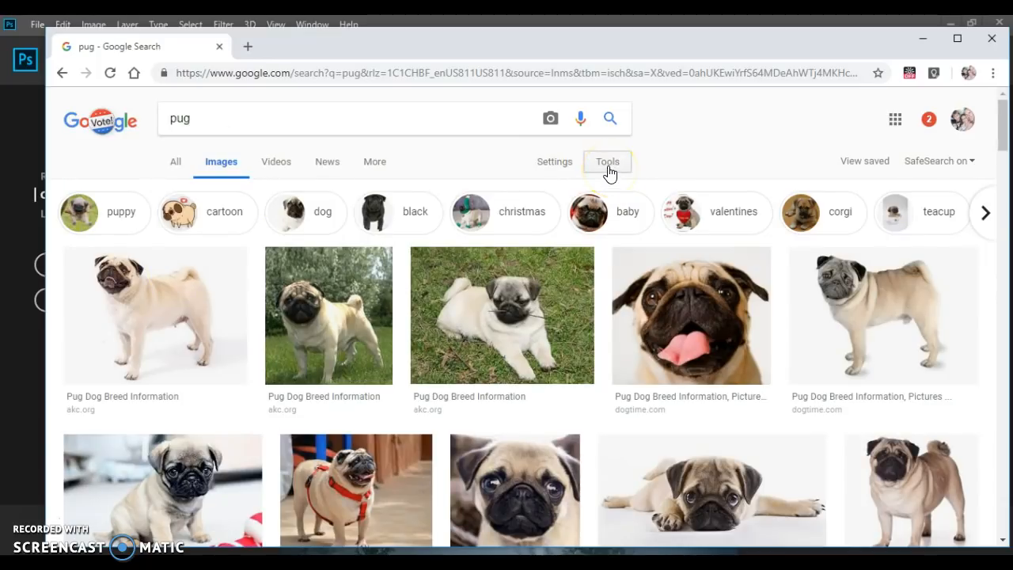
# Filter the pug image results to Large size using the Tools Size filter.
pyautogui.click(607, 162)
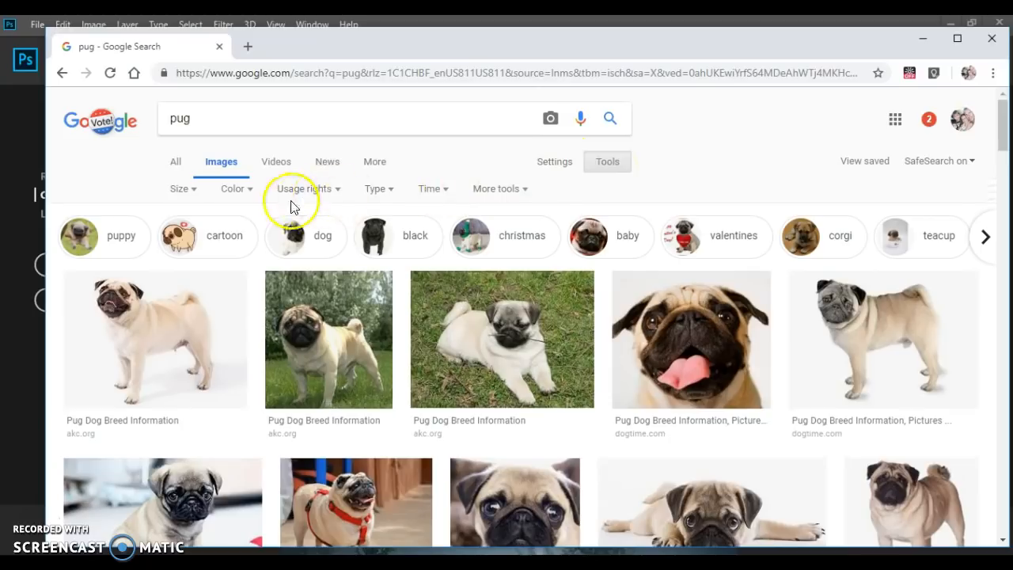
pyautogui.click(183, 189)
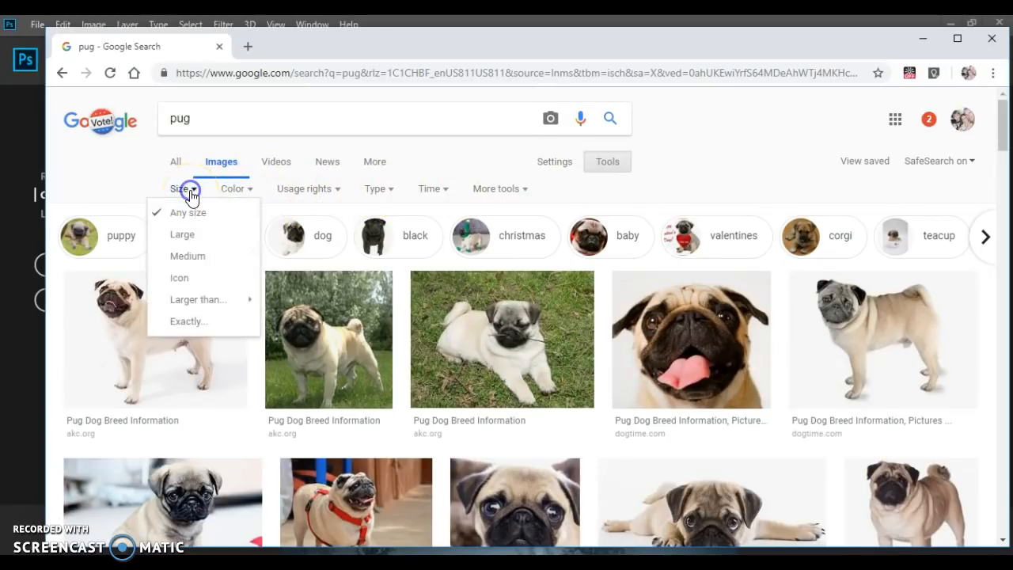
pyautogui.moveTo(182, 234)
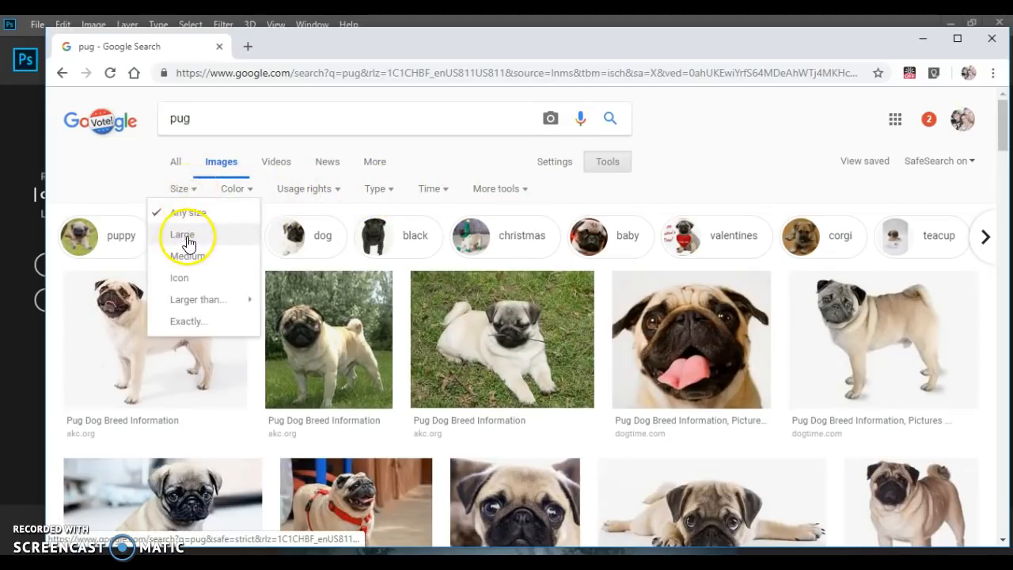
pyautogui.click(182, 234)
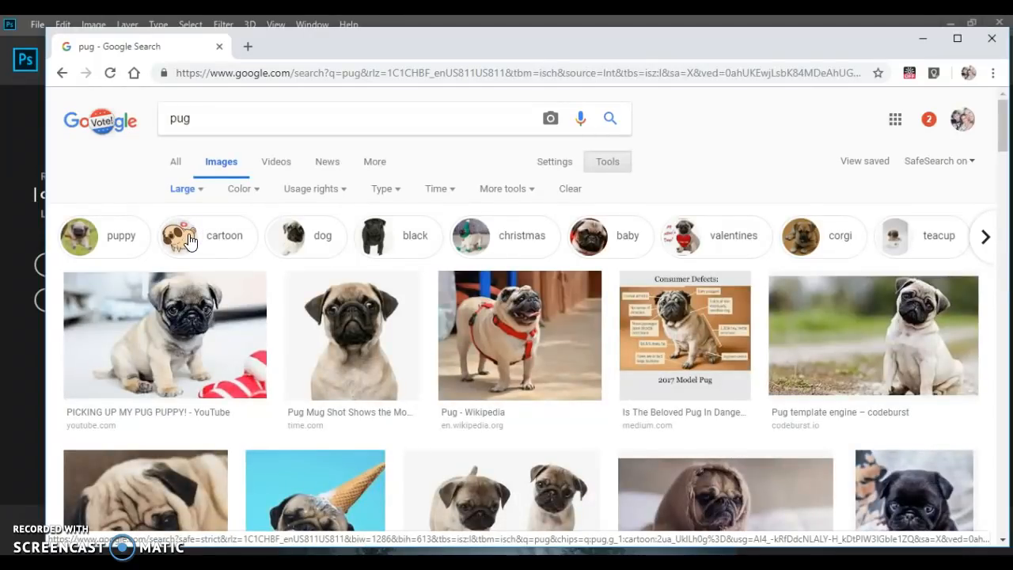
pyautogui.moveTo(843, 338)
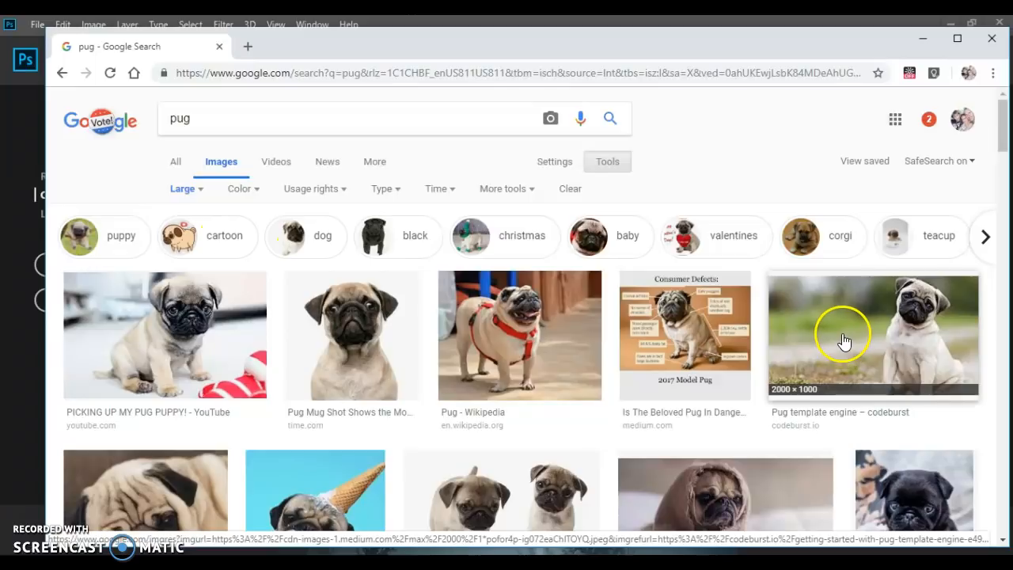
# Open the sitting pug photo's source page and choose Save image as for it.
pyautogui.click(872, 334)
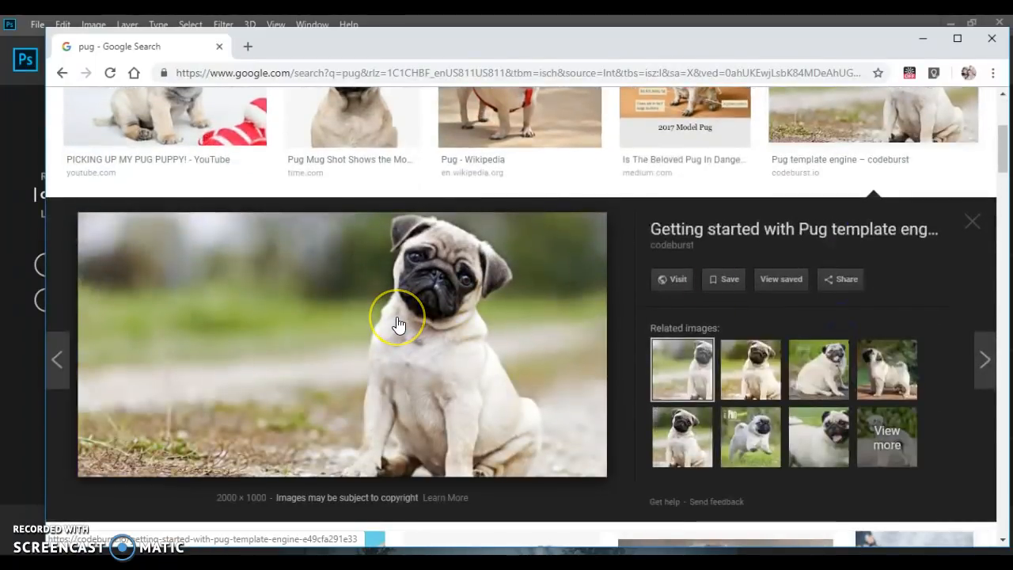
pyautogui.moveTo(499, 321)
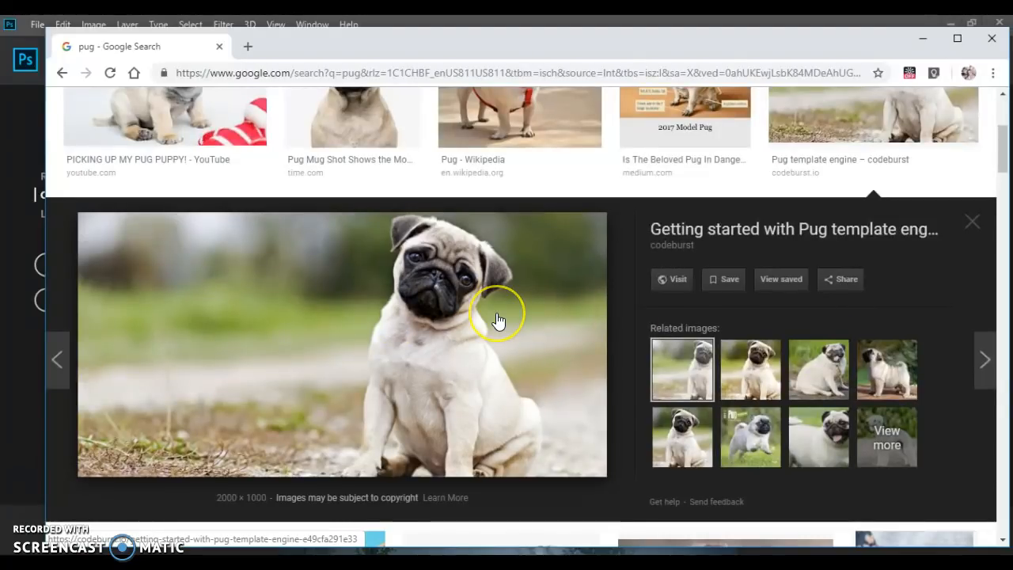
pyautogui.click(672, 278)
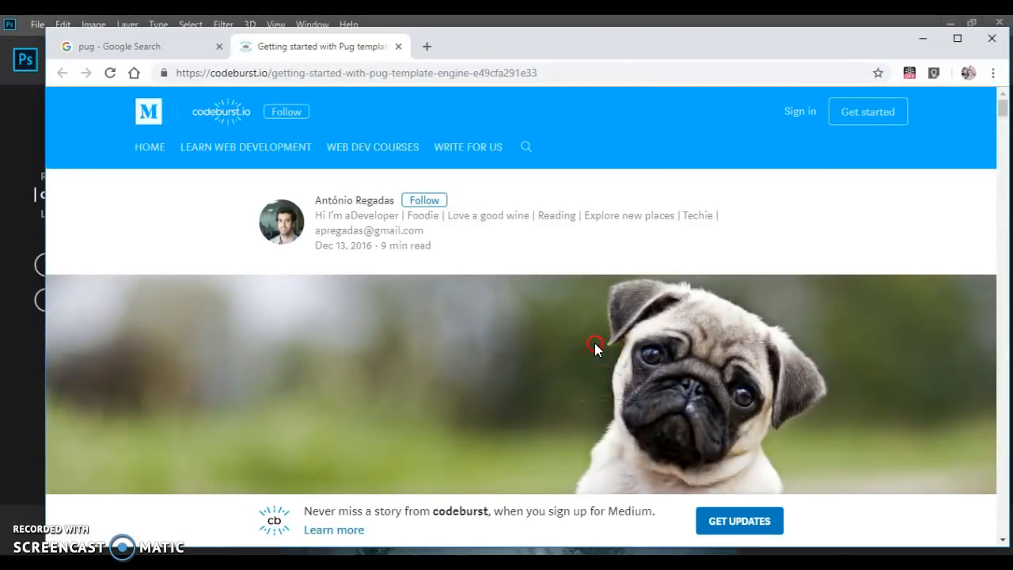
pyautogui.rightClick(595, 347)
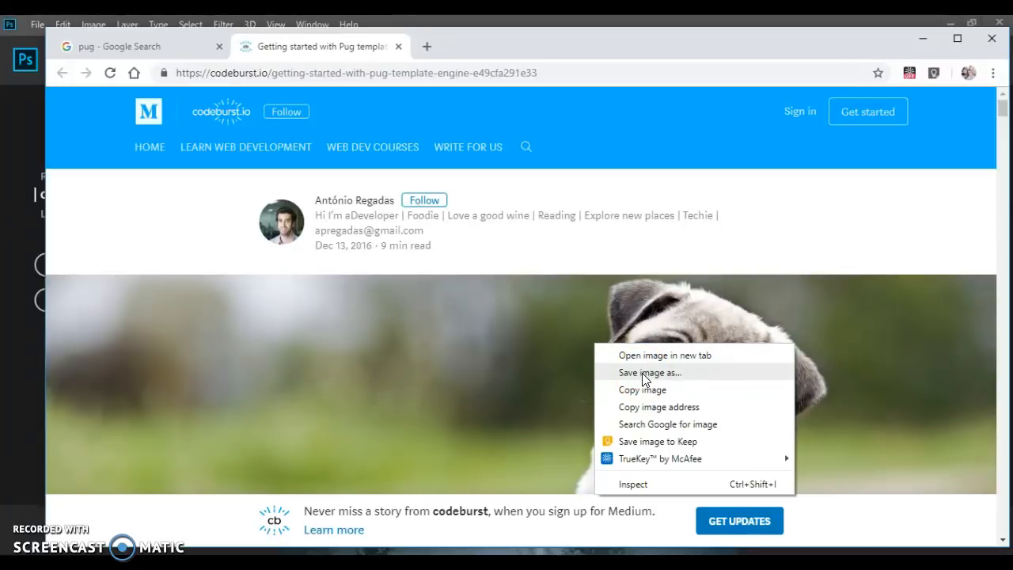
pyautogui.click(650, 372)
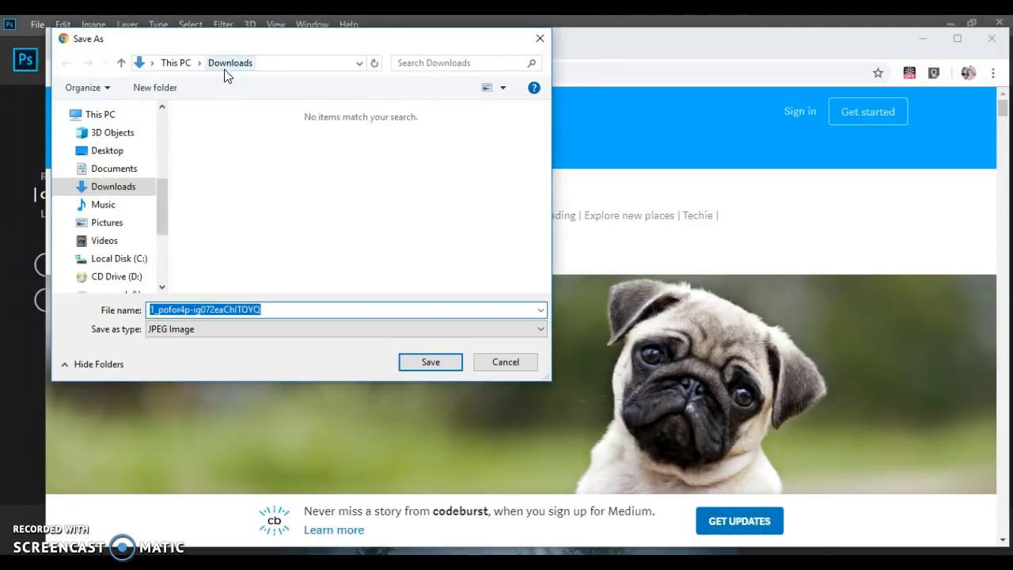
pyautogui.moveTo(566, 340)
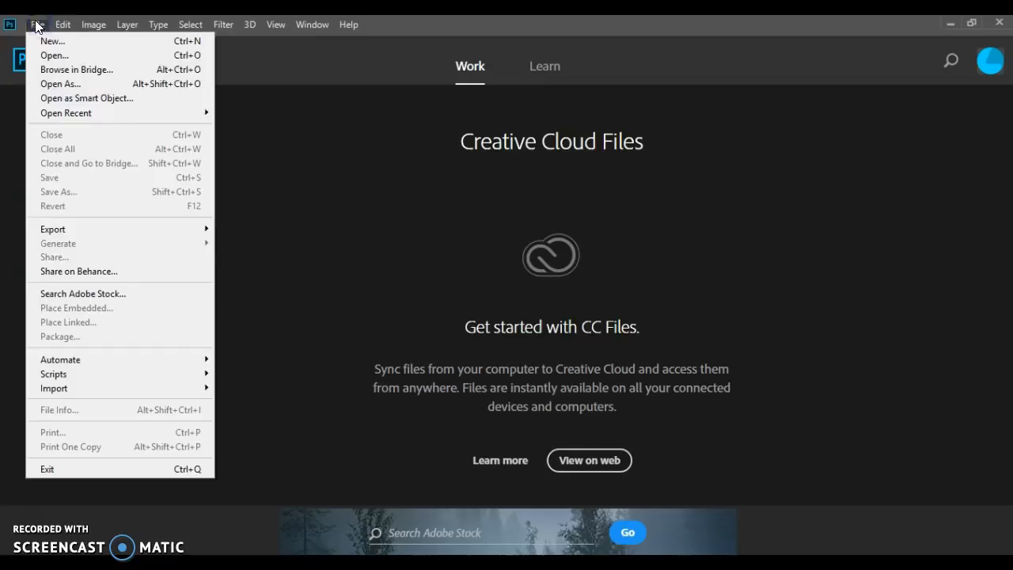
pyautogui.moveTo(75, 56)
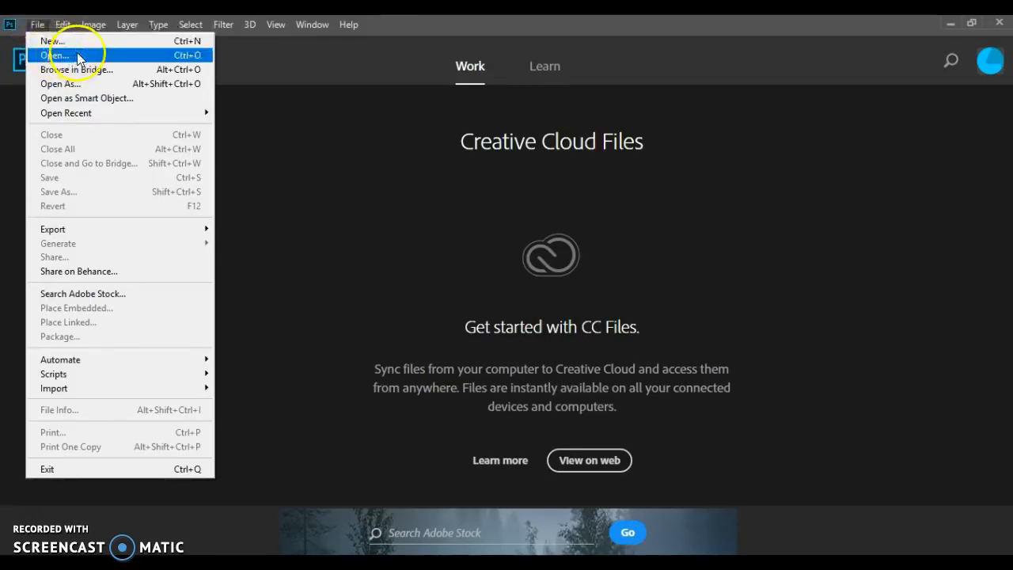
# Open the downloaded pug image from the Downloads folder in Photoshop.
pyautogui.click(56, 54)
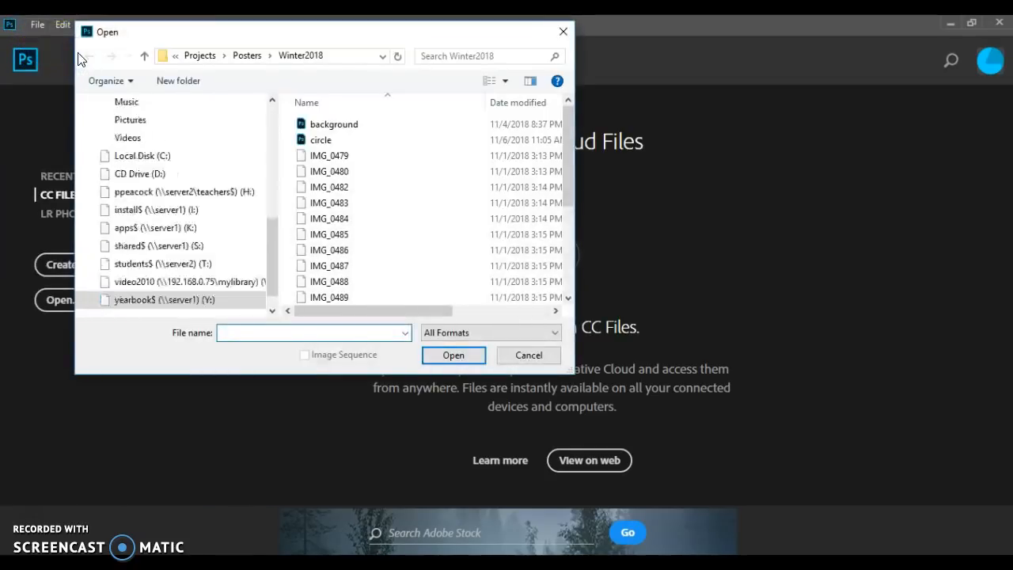
pyautogui.scroll(3)
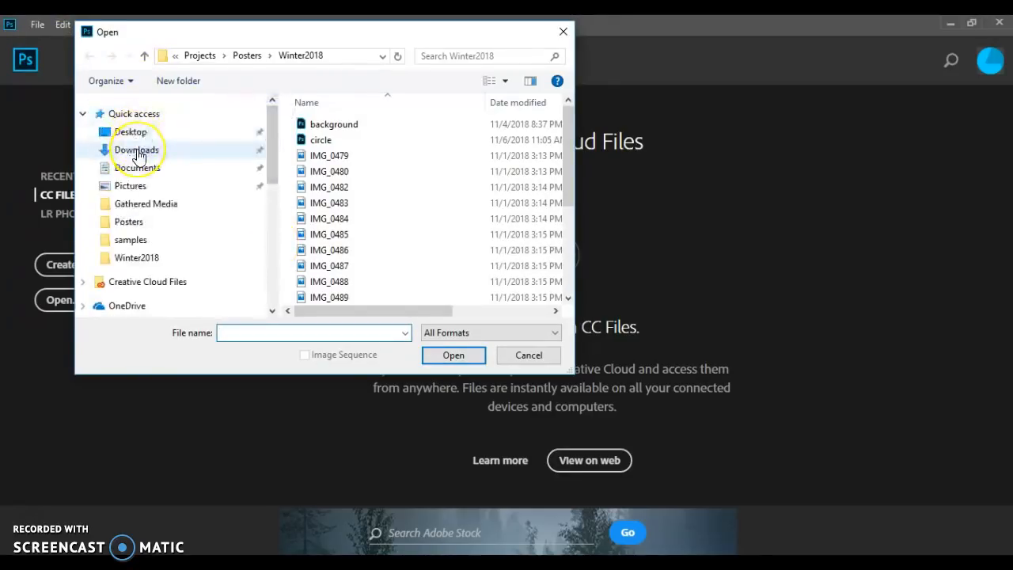
pyautogui.click(137, 150)
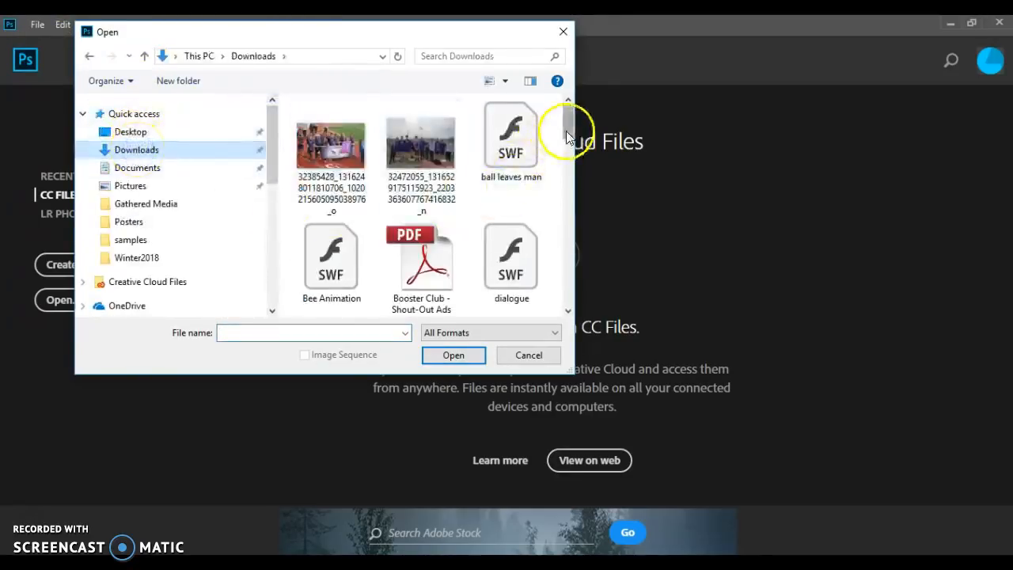
pyautogui.scroll(-3)
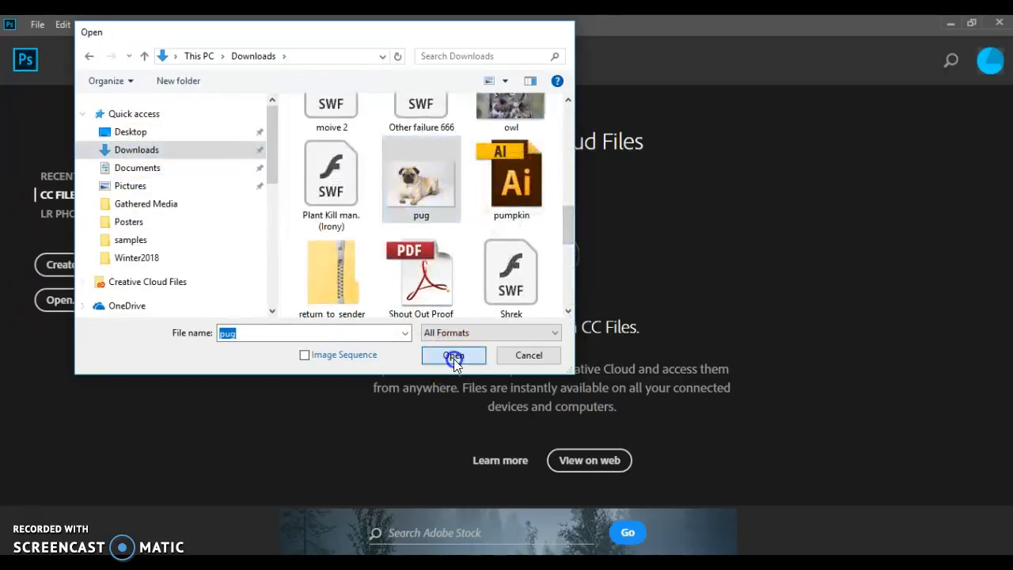
pyautogui.click(453, 355)
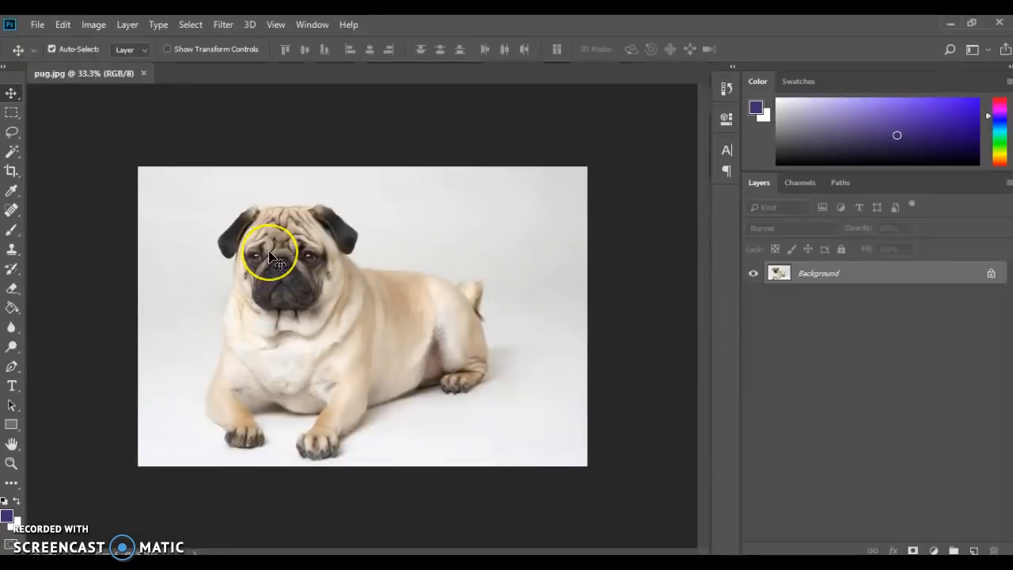
pyautogui.moveTo(279, 218)
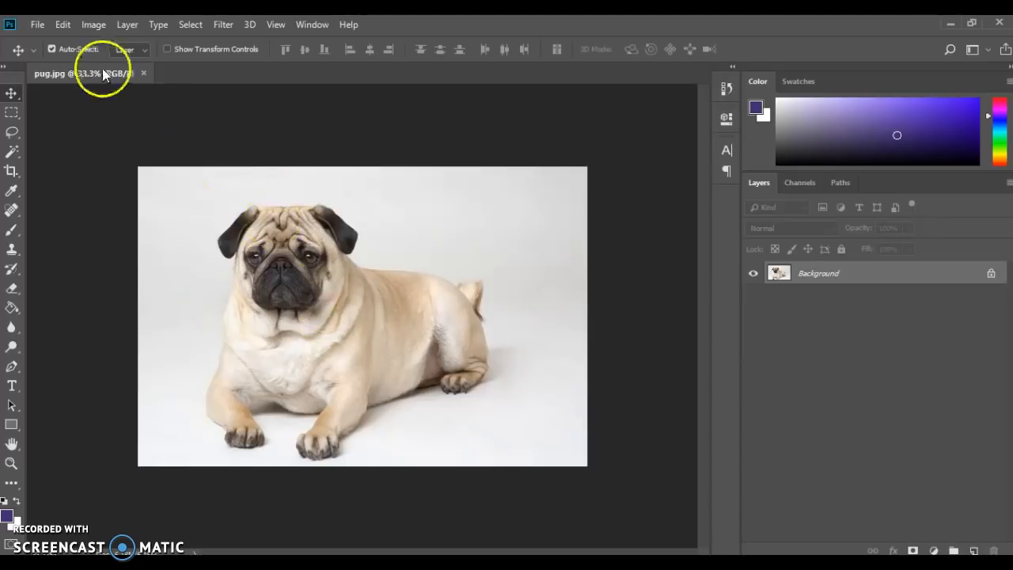
pyautogui.moveTo(331, 273)
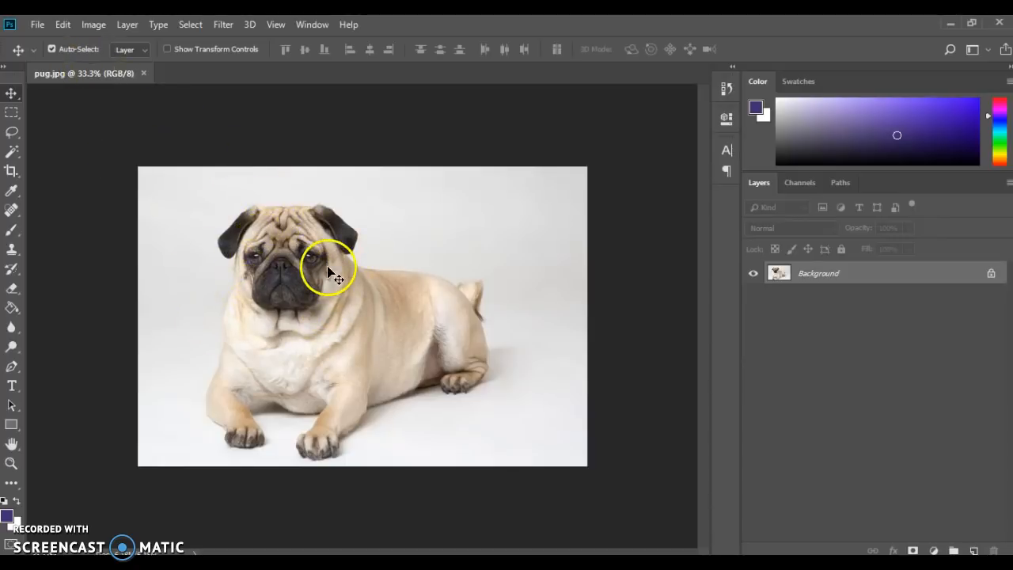
pyautogui.moveTo(279, 292)
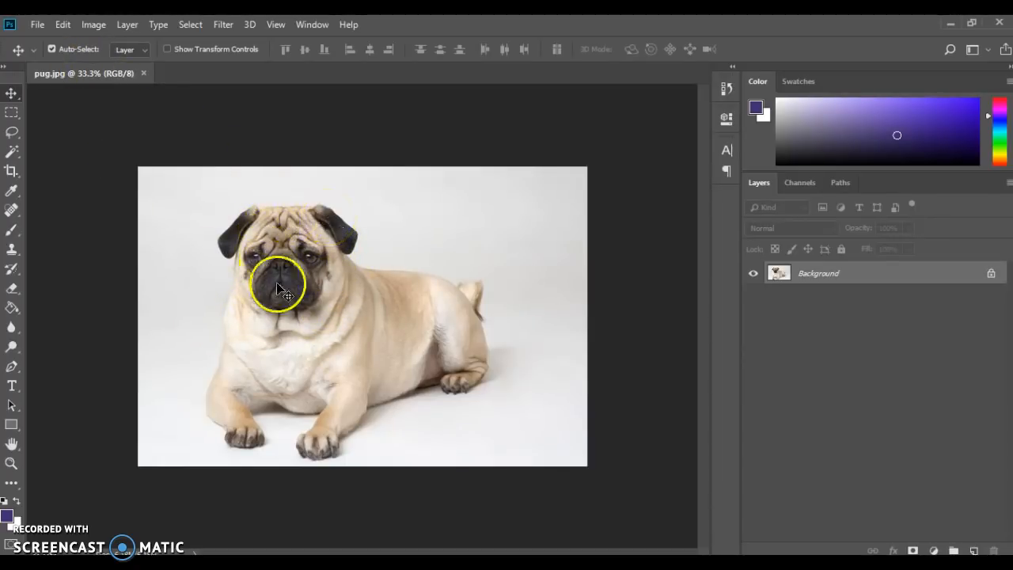
pyautogui.moveTo(202, 154)
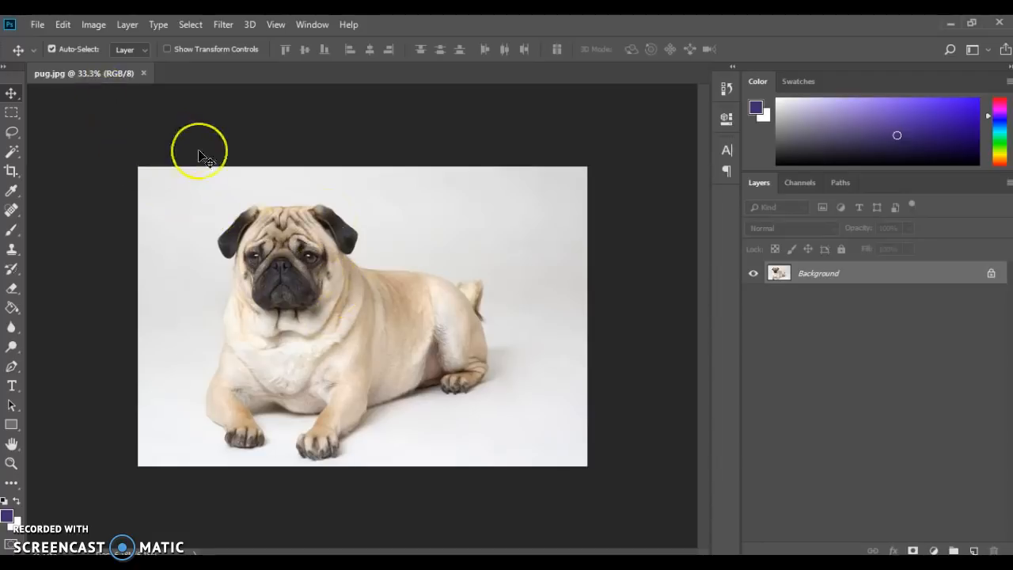
pyautogui.moveTo(204, 158)
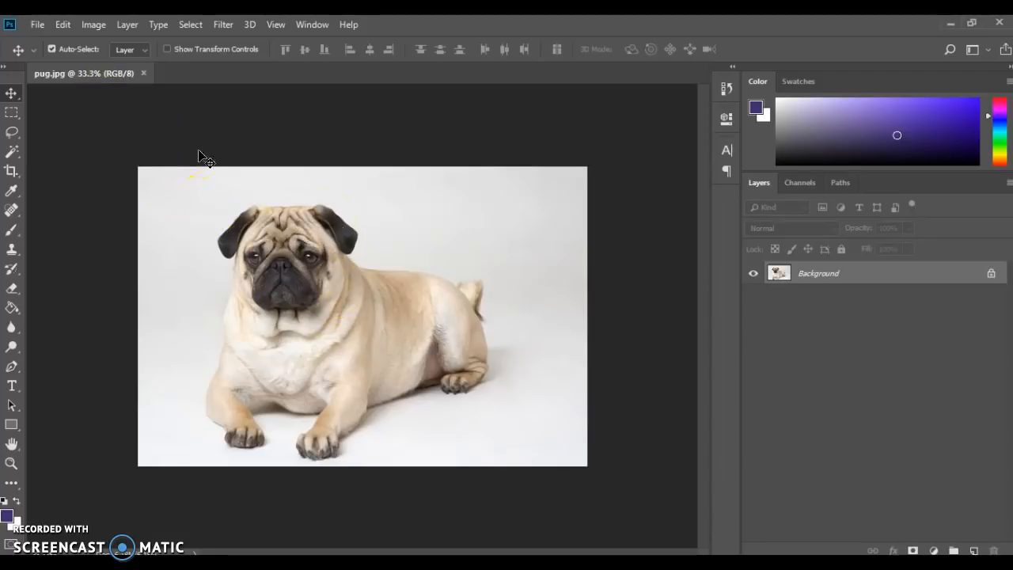
# Place Embedded the owl image from Downloads into the pug document.
pyautogui.click(36, 23)
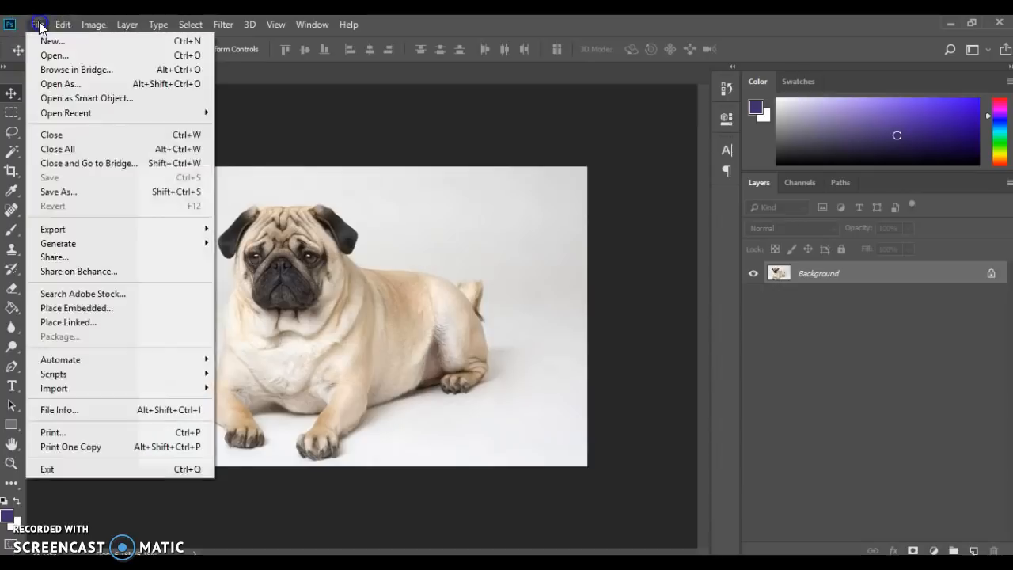
pyautogui.moveTo(65, 113)
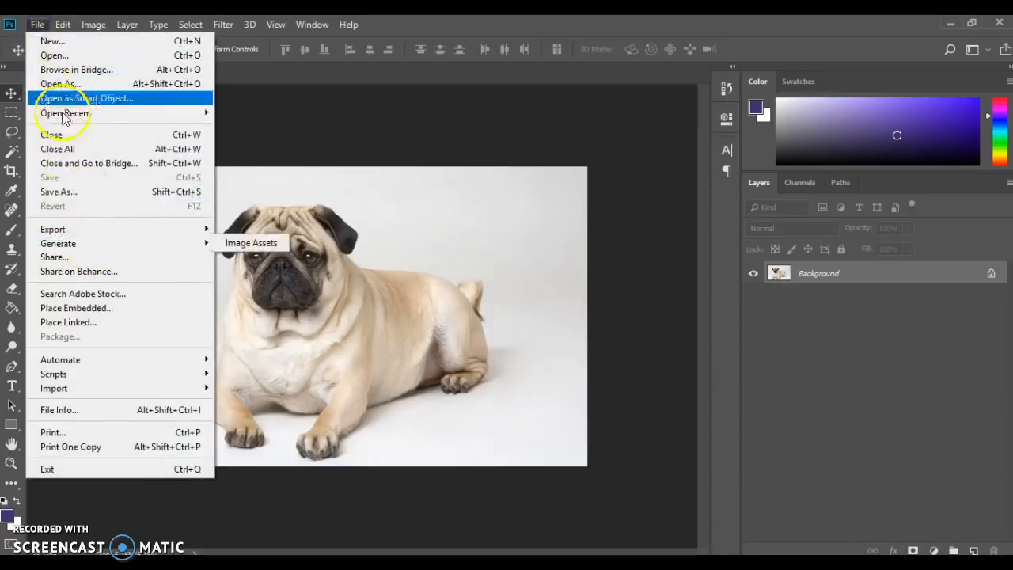
pyautogui.moveTo(107, 229)
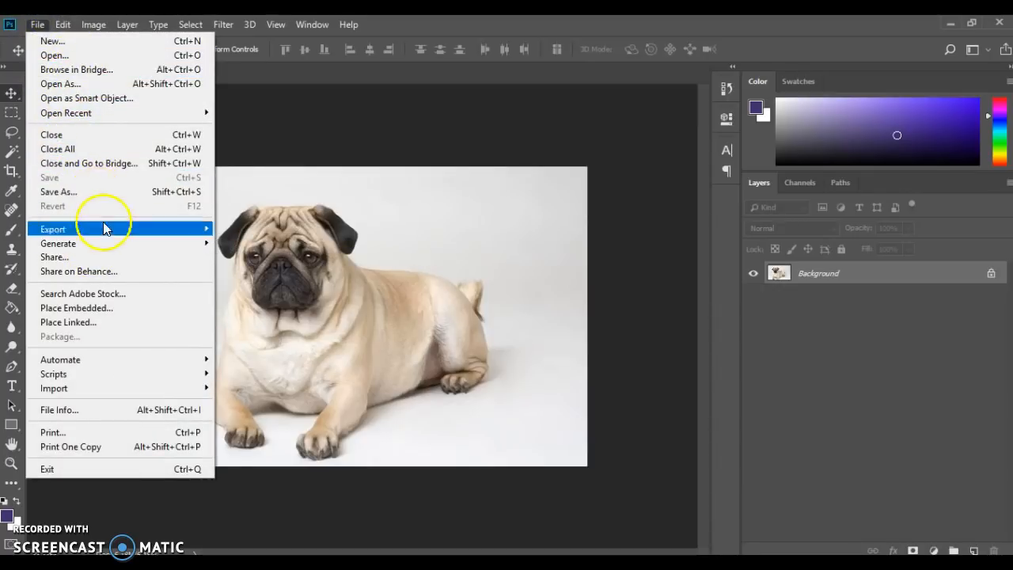
pyautogui.moveTo(100, 322)
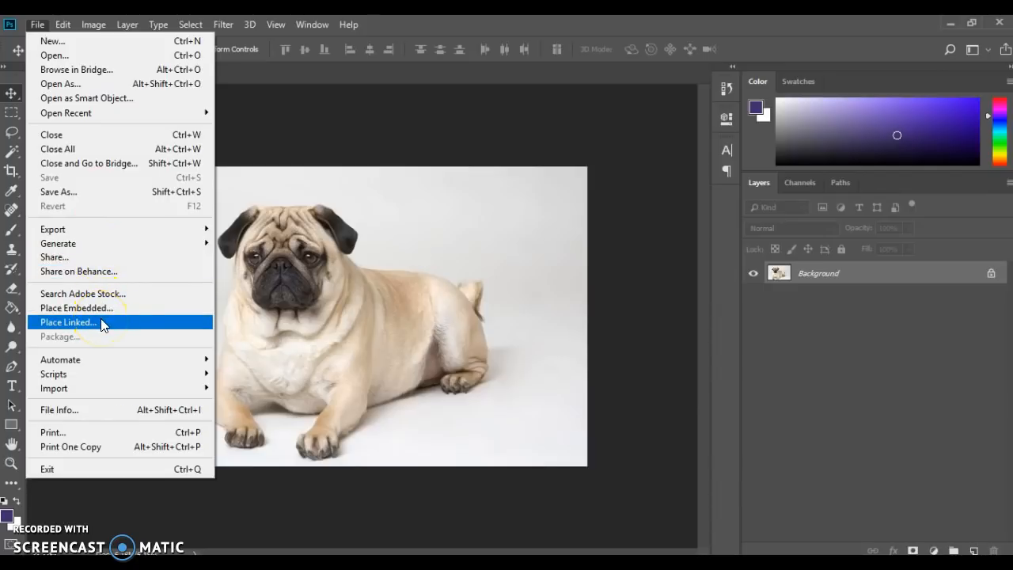
pyautogui.moveTo(107, 308)
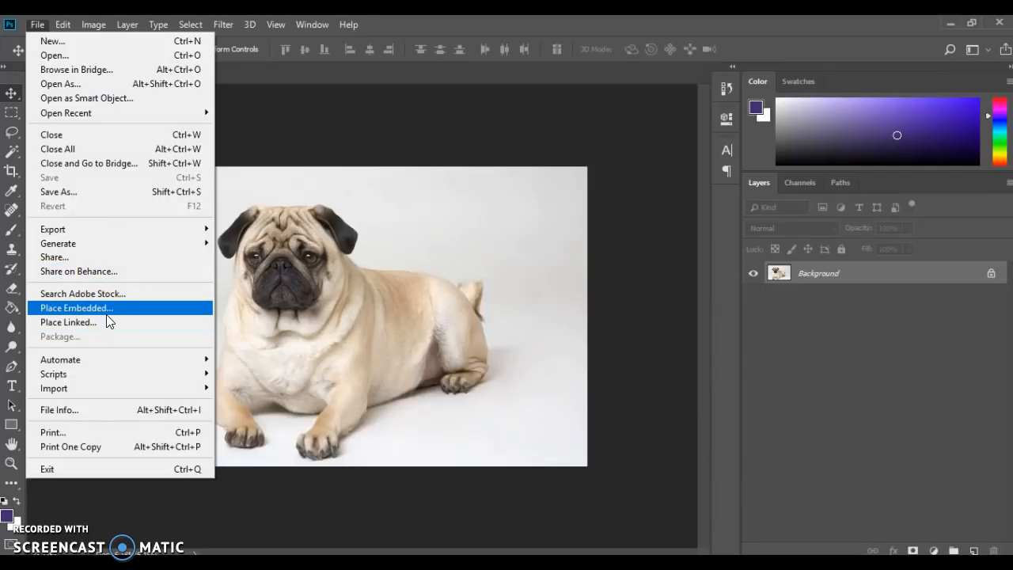
pyautogui.click(76, 308)
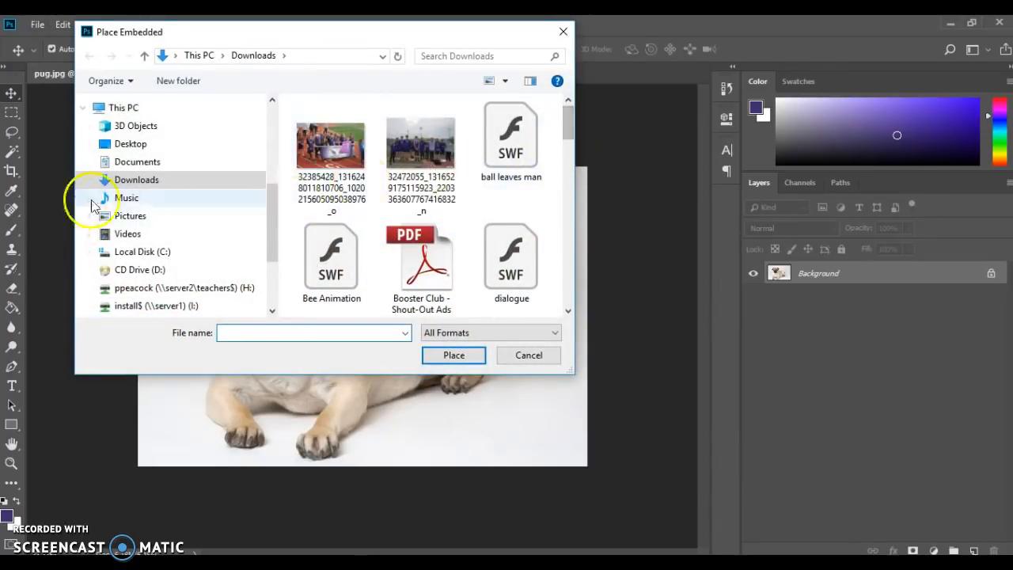
pyautogui.scroll(-3)
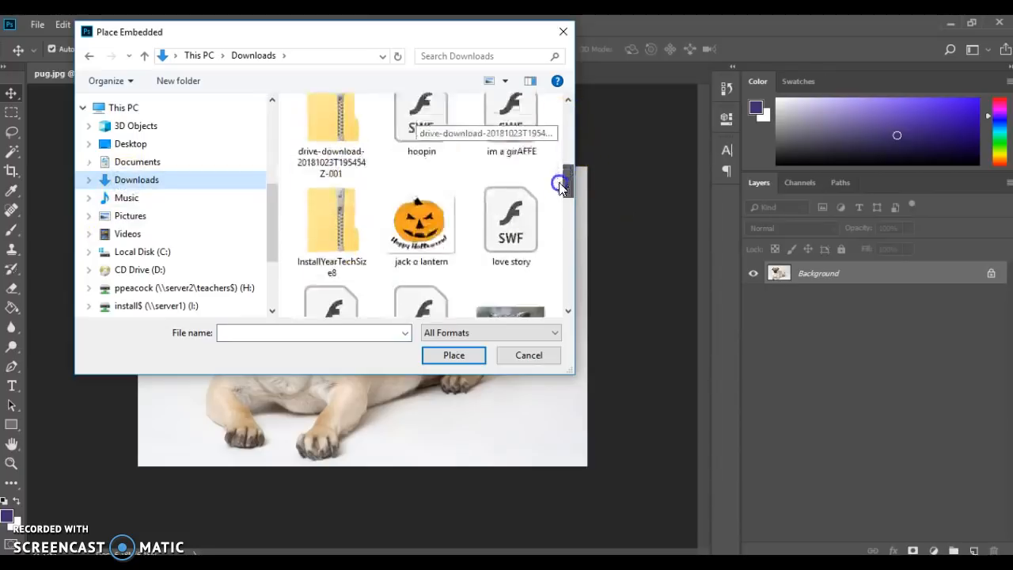
pyautogui.click(511, 134)
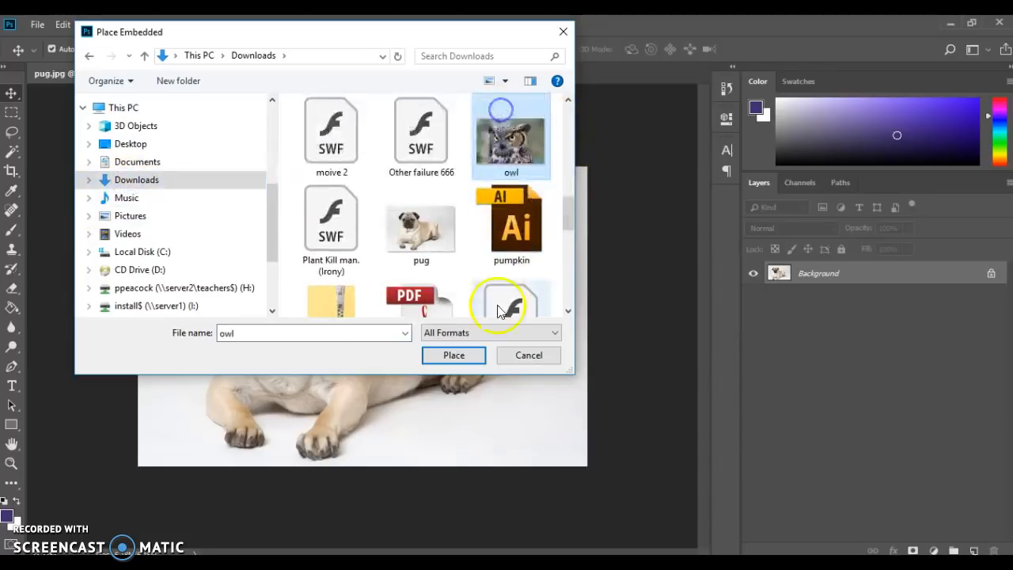
pyautogui.click(453, 354)
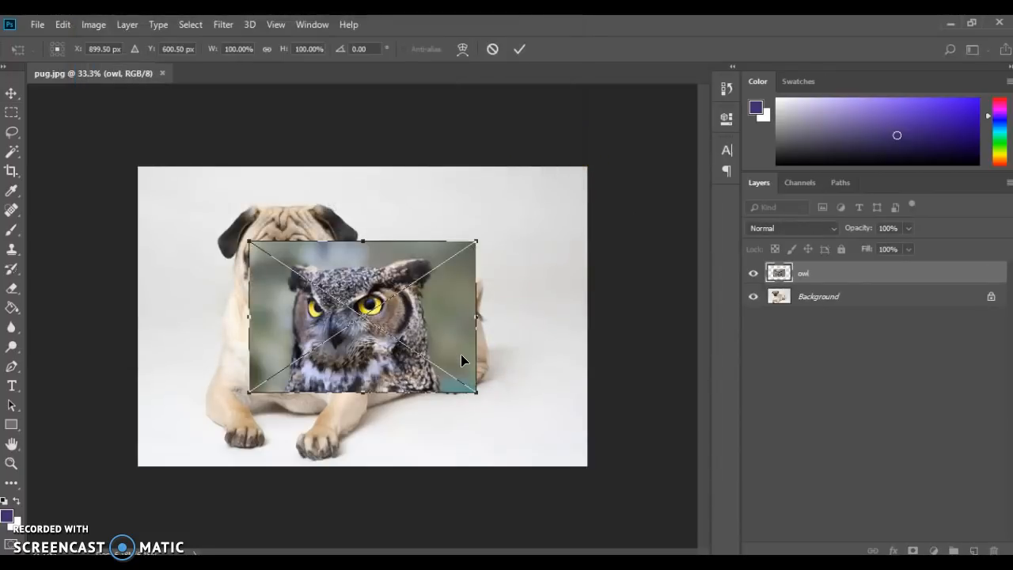
pyautogui.moveTo(463, 293)
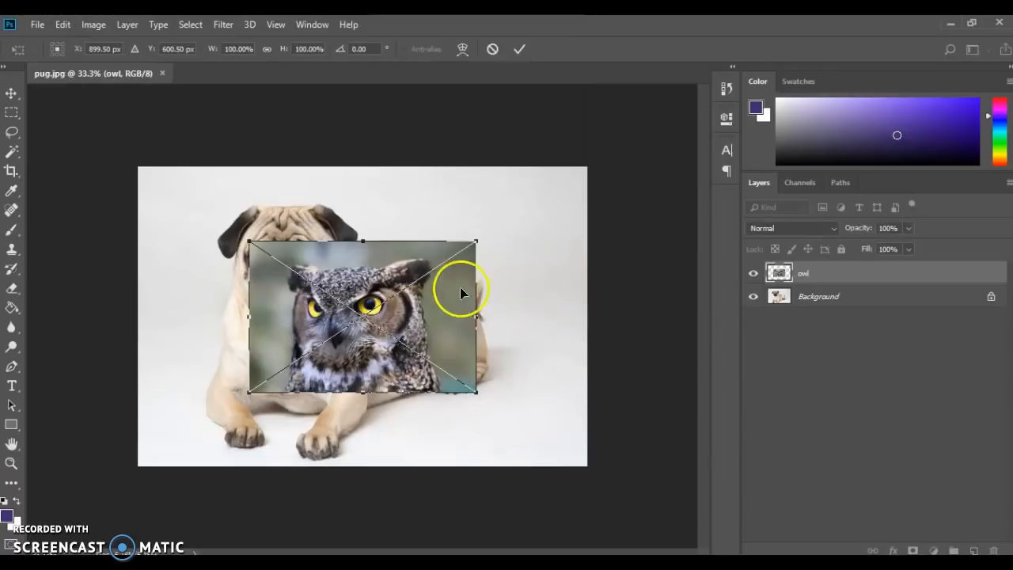
pyautogui.moveTo(434, 311)
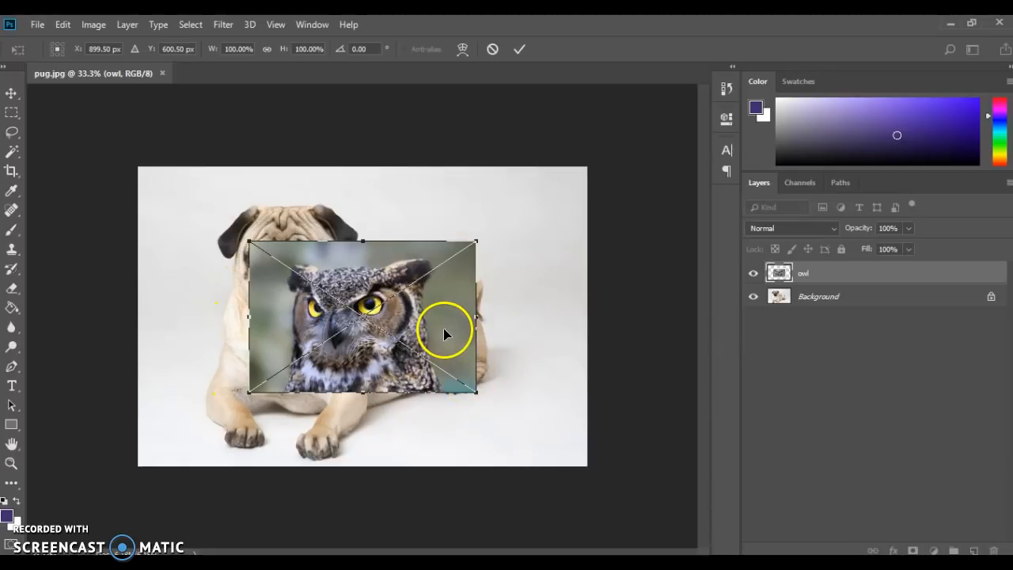
# Move the owl up and left over the pug's head, scale it slightly, and commit.
pyautogui.moveTo(444, 332); pyautogui.dragTo(425, 246)
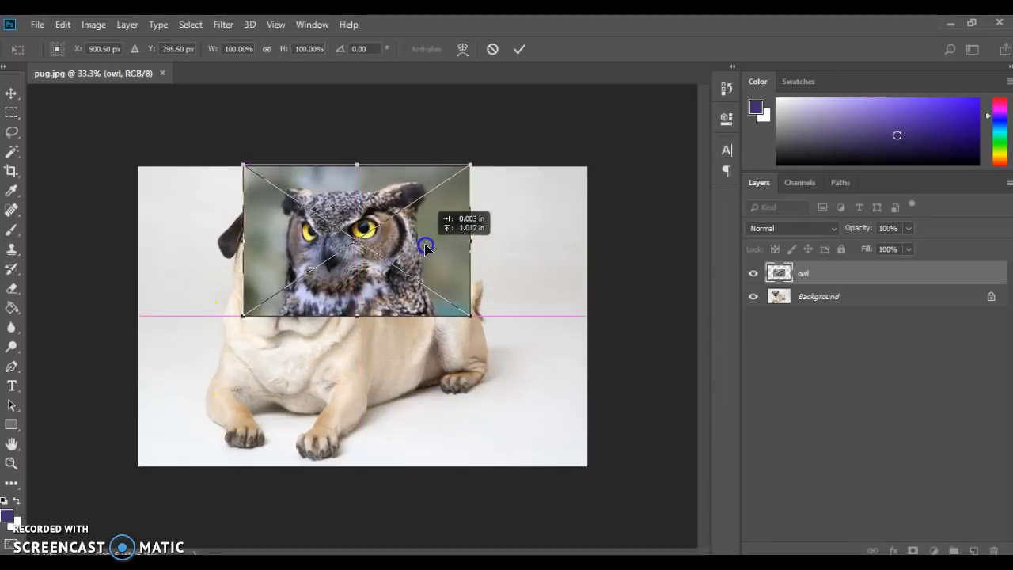
pyautogui.moveTo(426, 246); pyautogui.dragTo(348, 254)
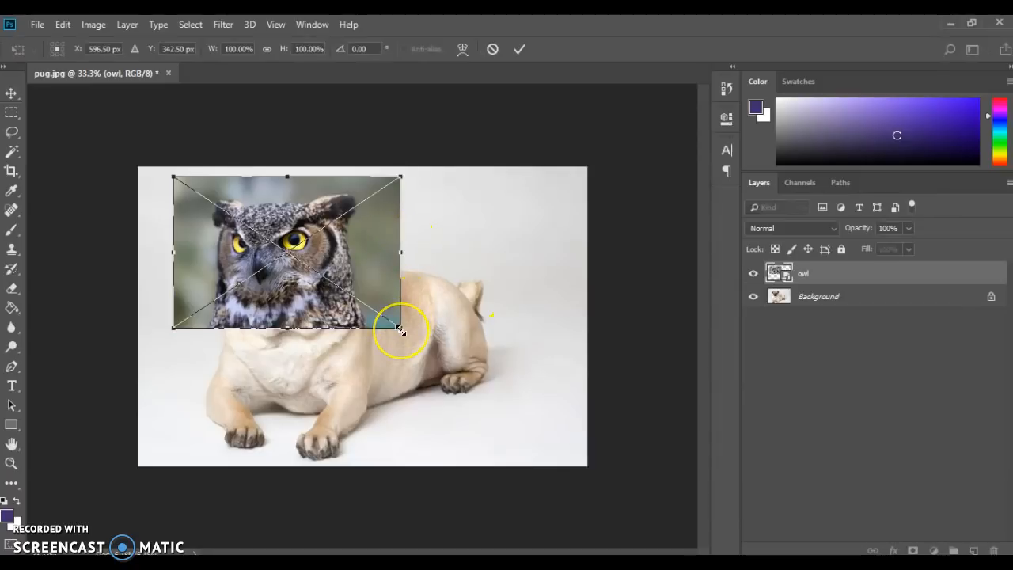
pyautogui.moveTo(401, 328); pyautogui.dragTo(396, 323)
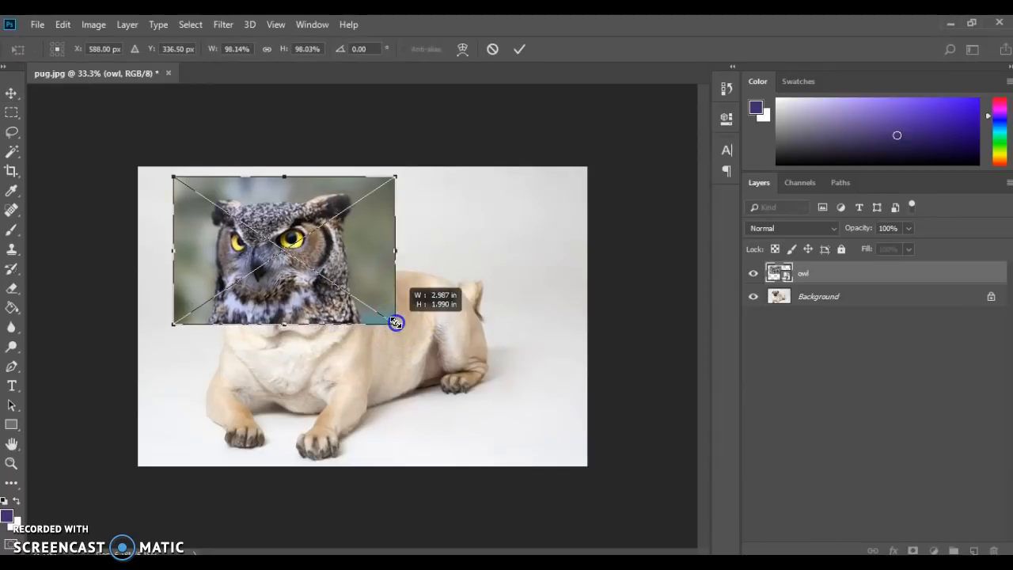
pyautogui.moveTo(395, 322); pyautogui.dragTo(415, 355)
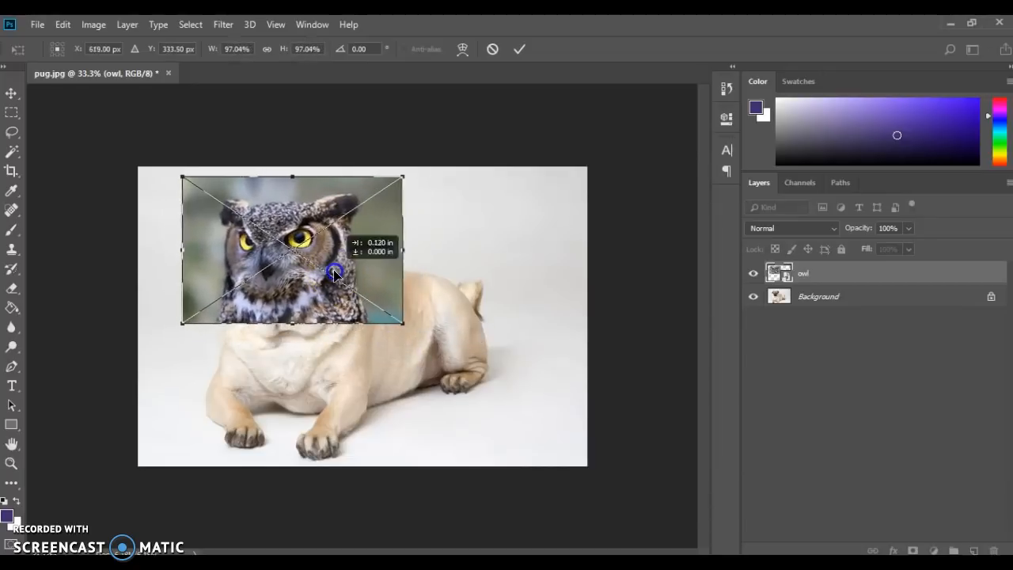
pyautogui.click(519, 48)
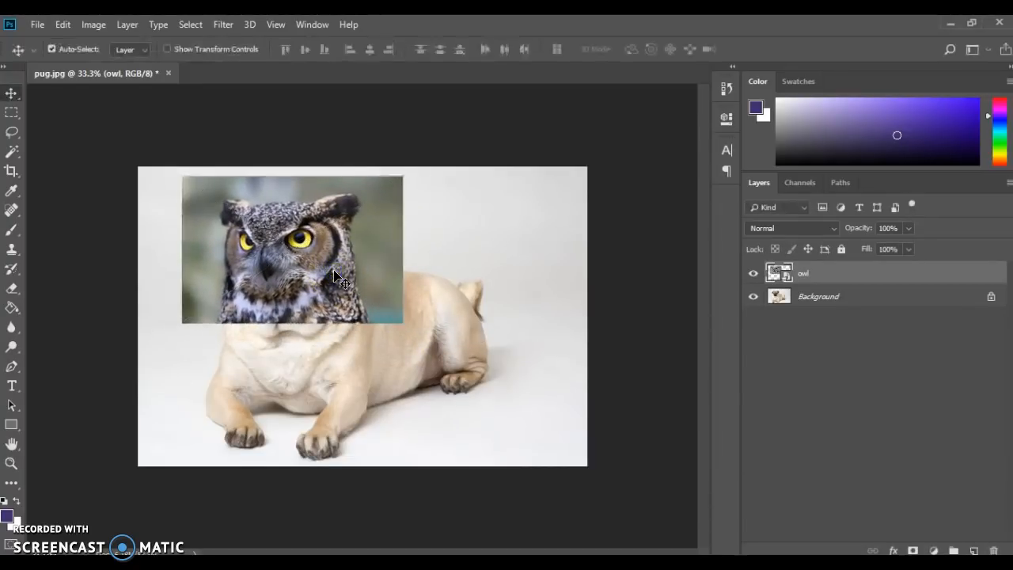
pyautogui.moveTo(483, 254)
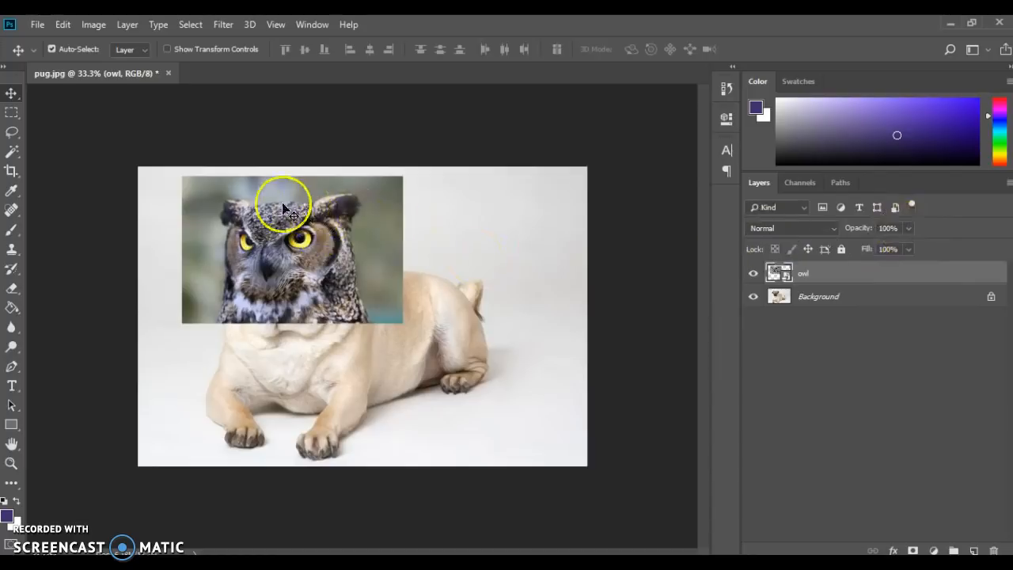
pyautogui.moveTo(898, 241)
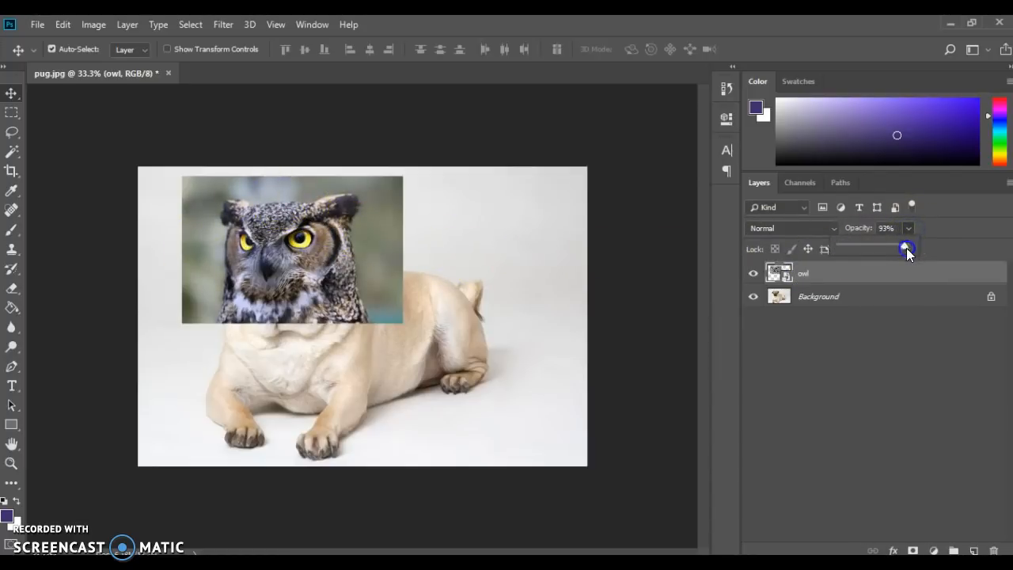
# Drop owl layer opacity to about half, align it over the pug's face, restore 100%.
pyautogui.moveTo(906, 248); pyautogui.dragTo(851, 249)
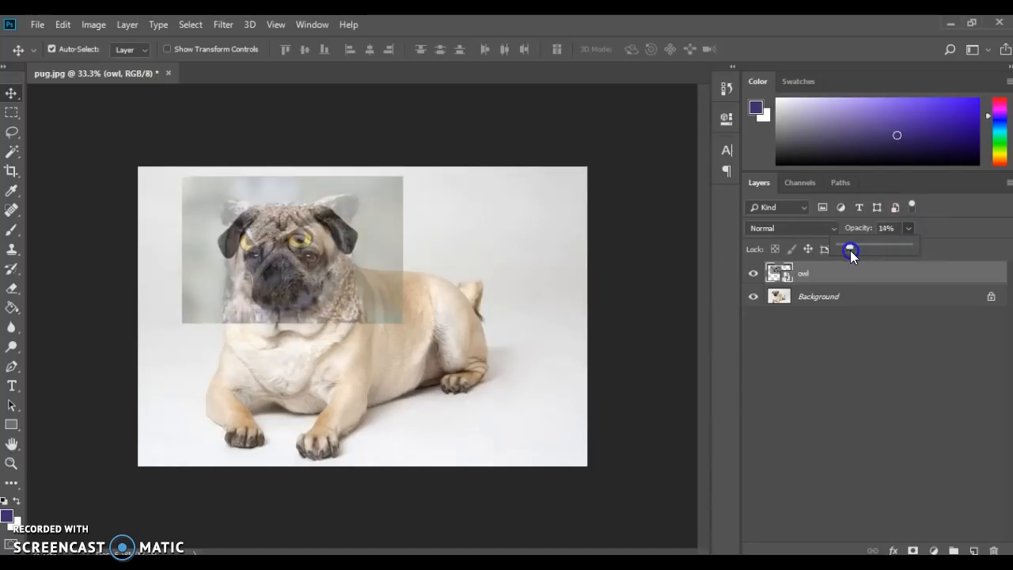
pyautogui.moveTo(851, 249); pyautogui.dragTo(884, 250)
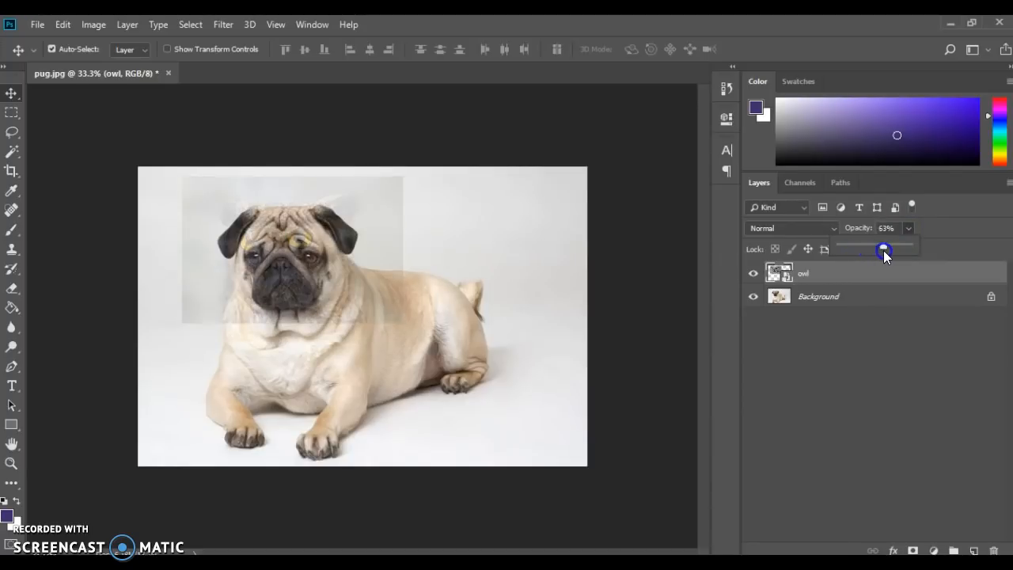
pyautogui.moveTo(884, 249); pyautogui.dragTo(873, 250)
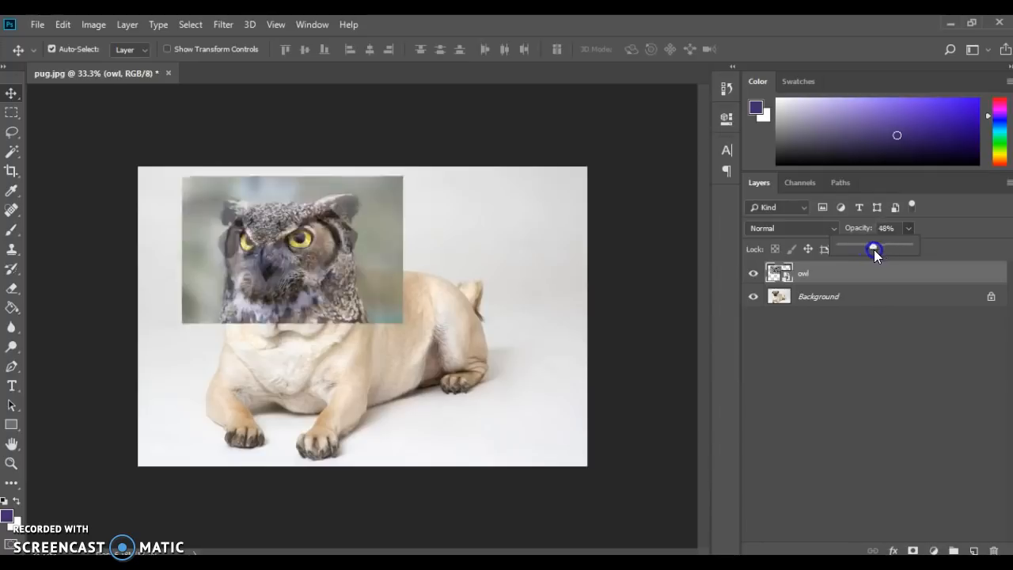
pyautogui.moveTo(875, 248); pyautogui.dragTo(871, 248)
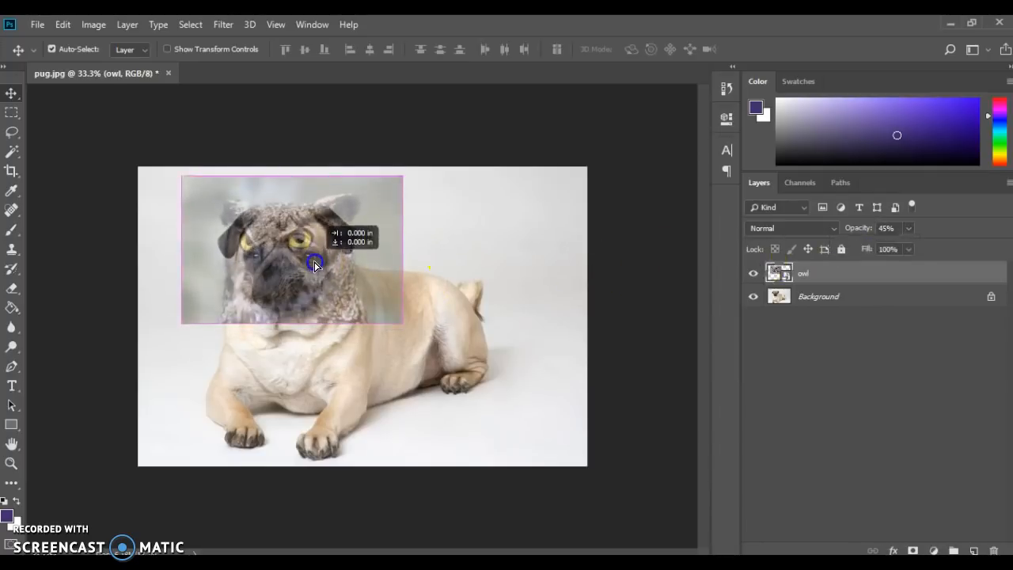
pyautogui.moveTo(315, 264); pyautogui.dragTo(321, 265)
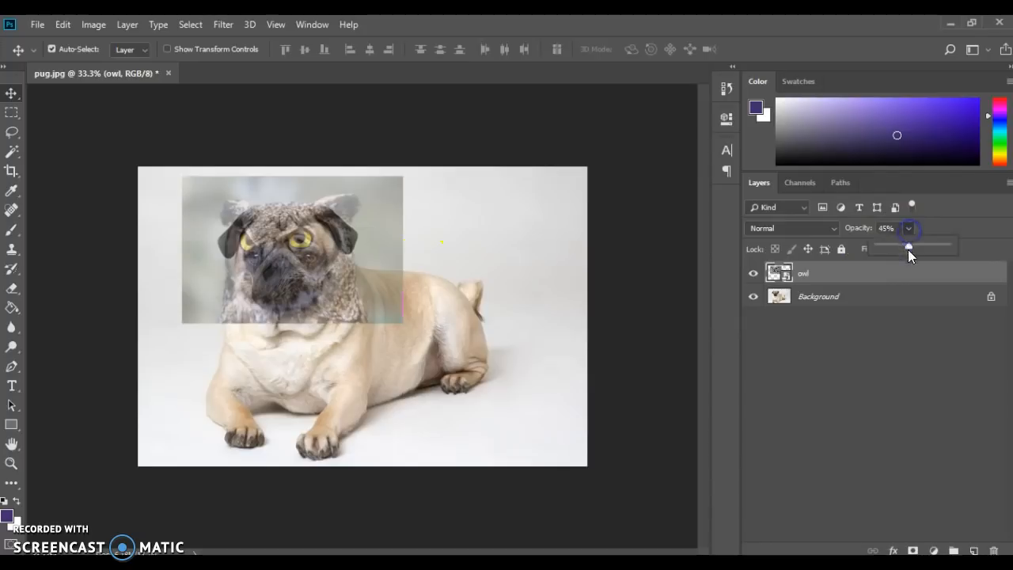
pyautogui.moveTo(908, 246); pyautogui.dragTo(964, 247)
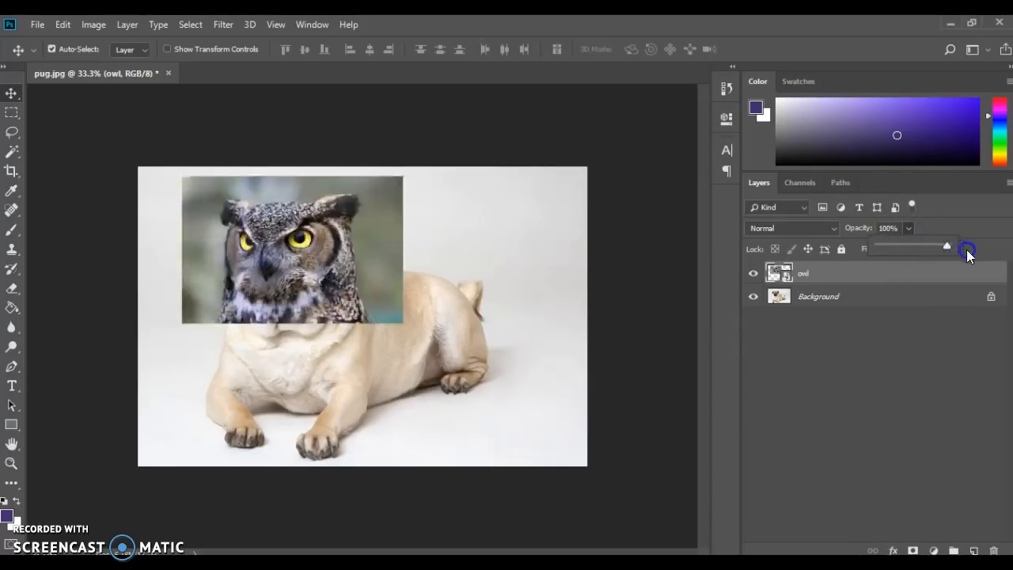
pyautogui.moveTo(357, 96)
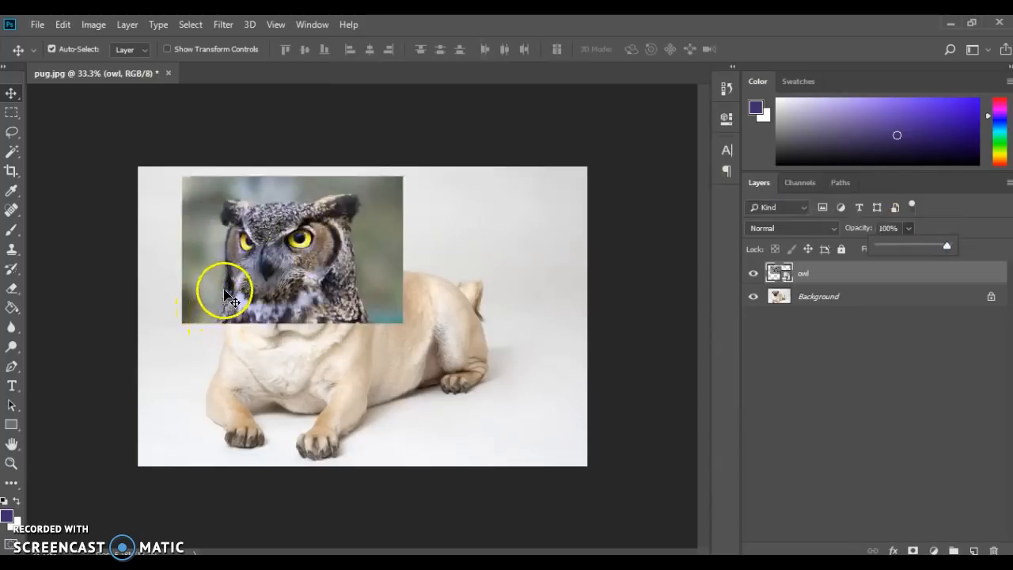
# Drag the owl photo higher and to the right to refine its position.
pyautogui.moveTo(229, 297); pyautogui.dragTo(230, 210)
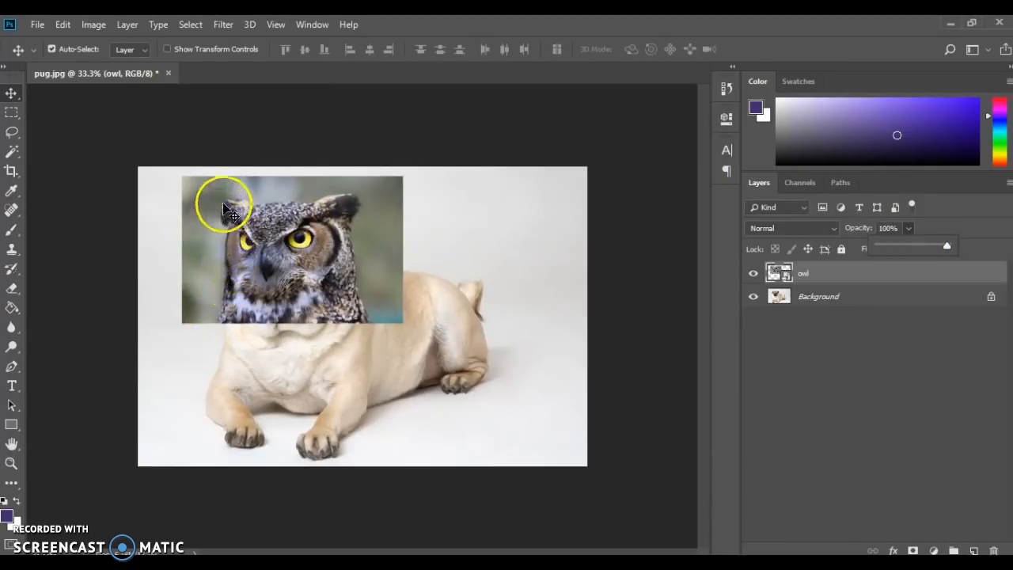
pyautogui.moveTo(230, 210); pyautogui.dragTo(399, 221)
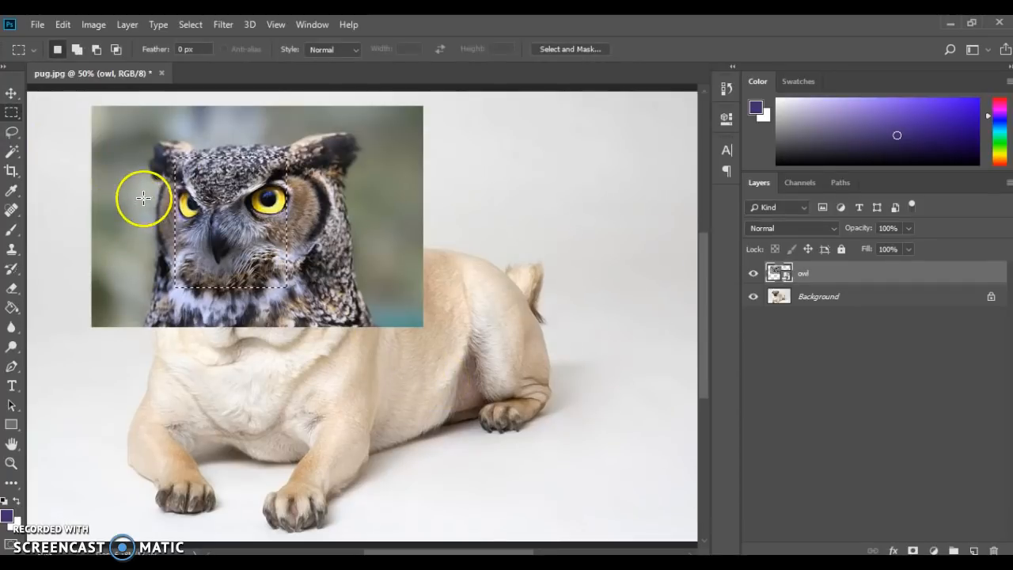
pyautogui.moveTo(158, 174)
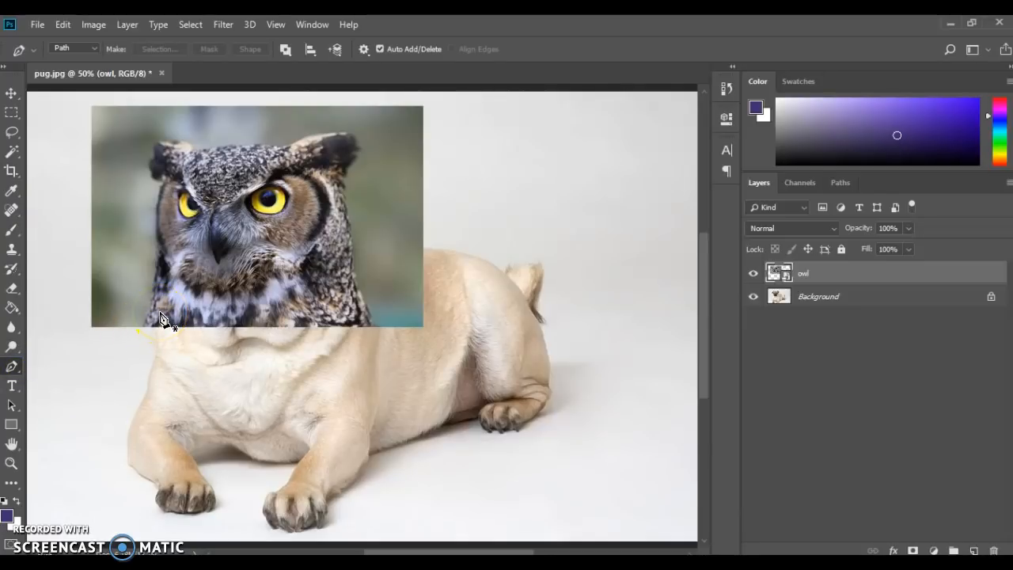
pyautogui.moveTo(144, 333)
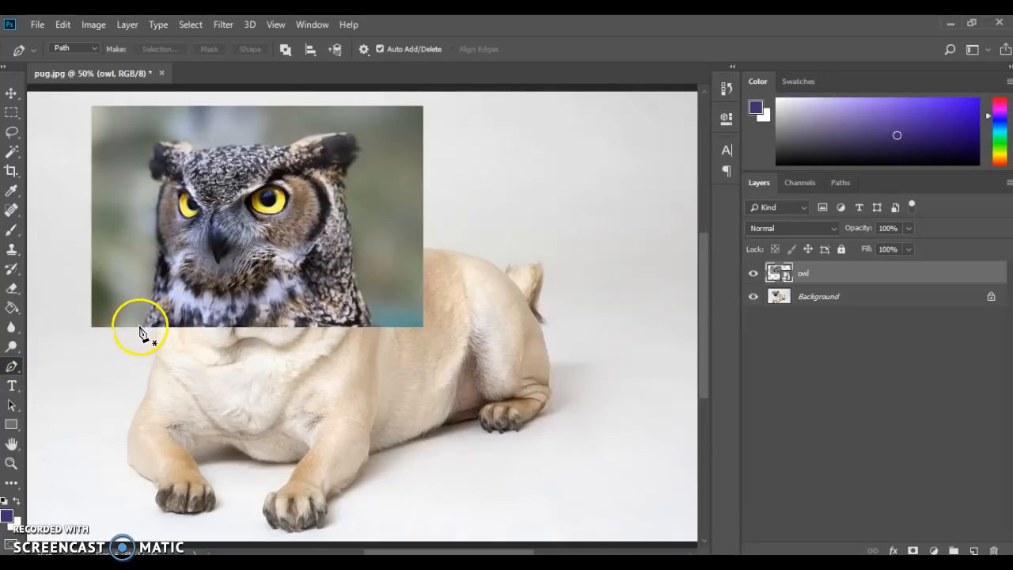
# Place Pen anchor points around the owl's sides, left ear and curved top of head.
pyautogui.click(145, 323)
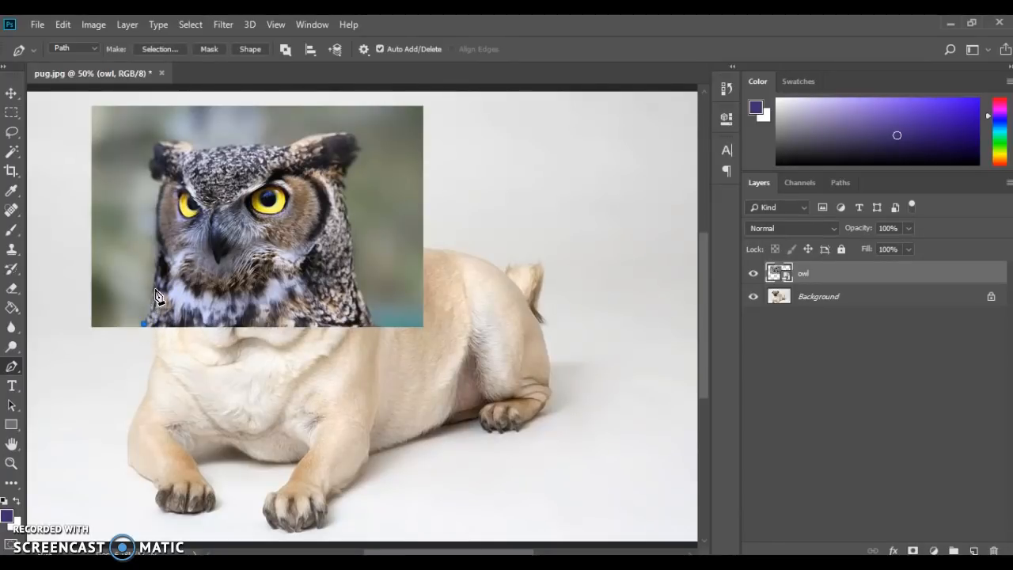
pyautogui.click(159, 252)
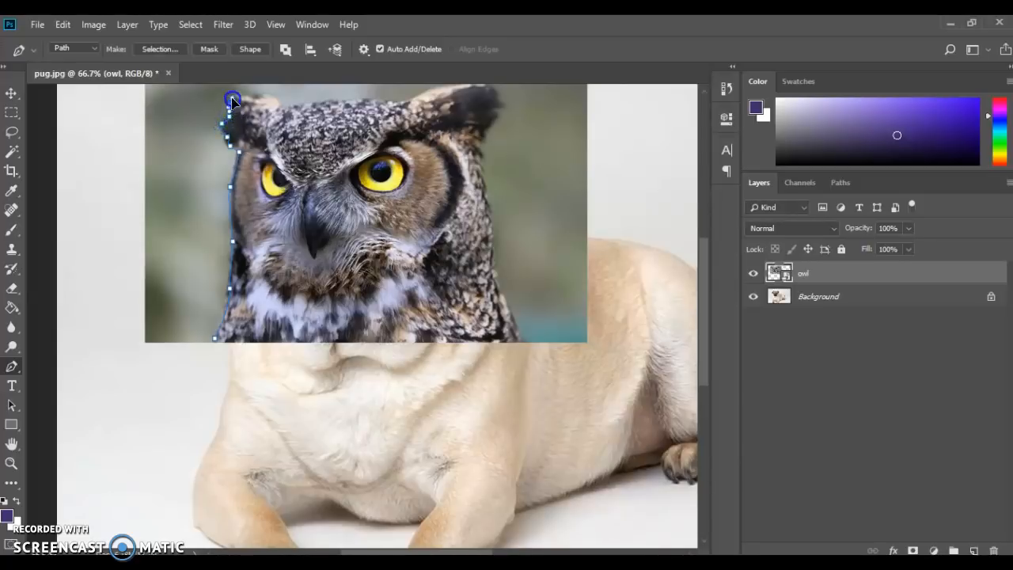
pyautogui.click(261, 95)
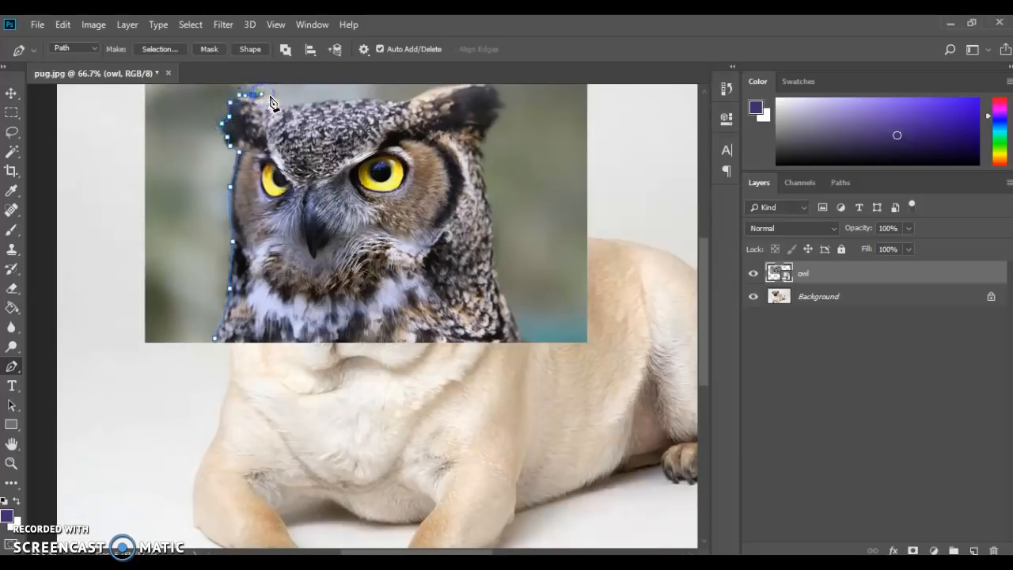
pyautogui.moveTo(342, 106)
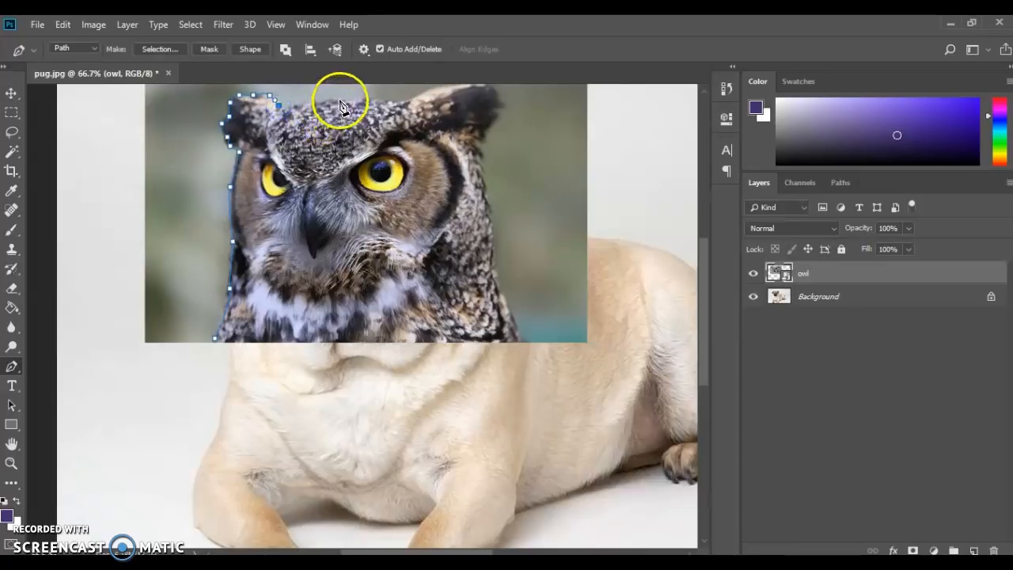
pyautogui.click(406, 101)
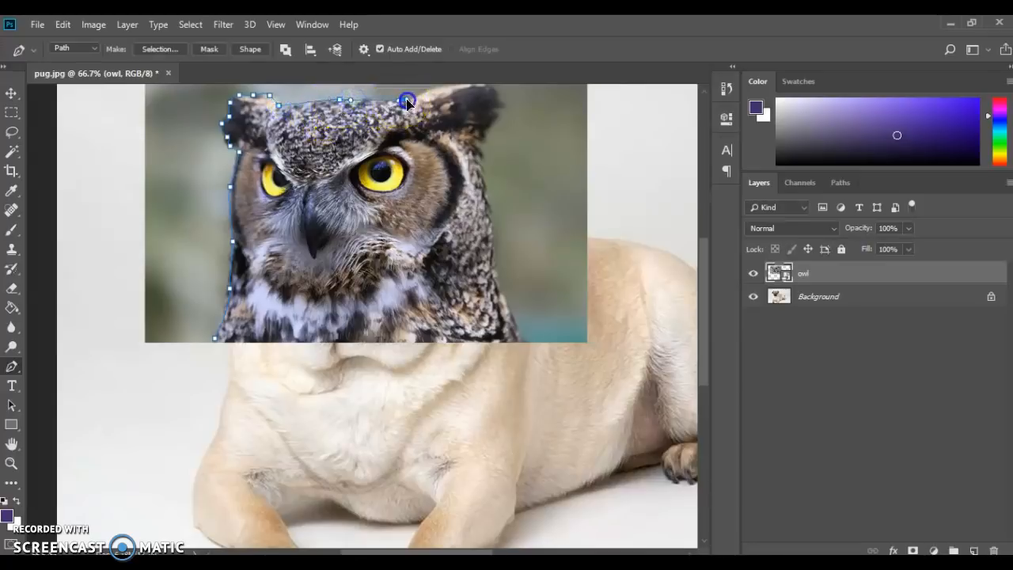
pyautogui.moveTo(406, 101); pyautogui.dragTo(471, 107)
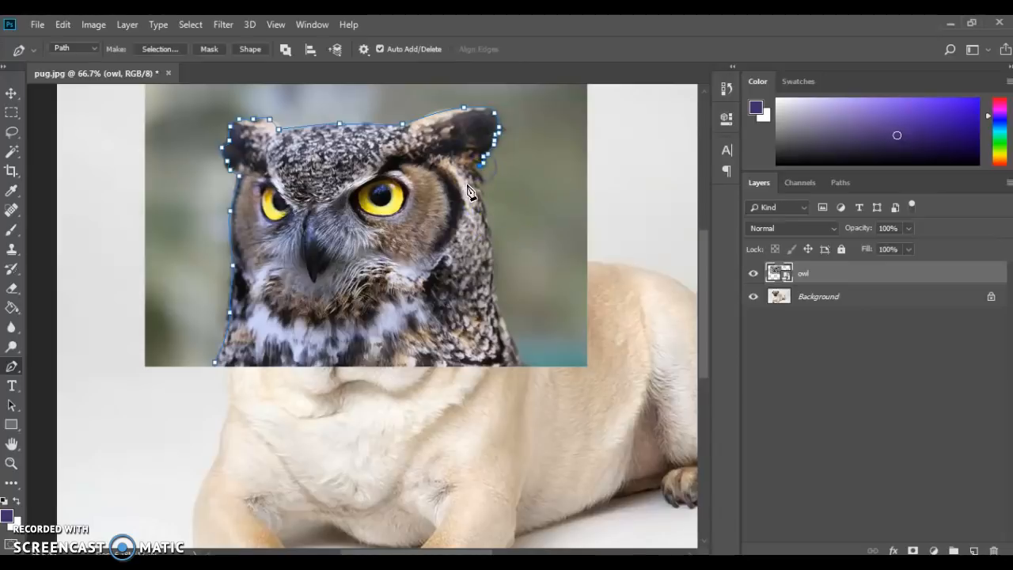
pyautogui.click(487, 243)
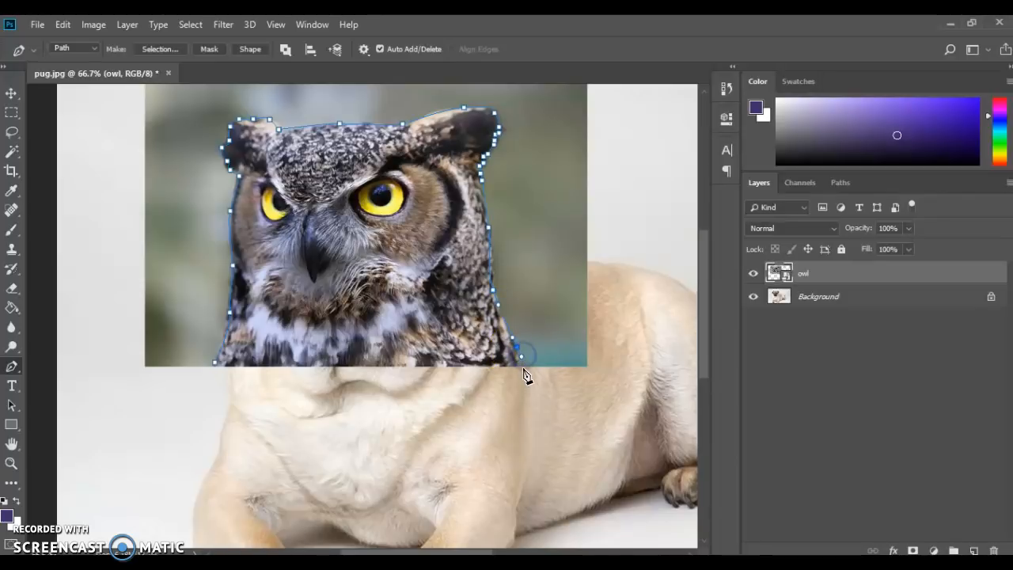
pyautogui.click(215, 364)
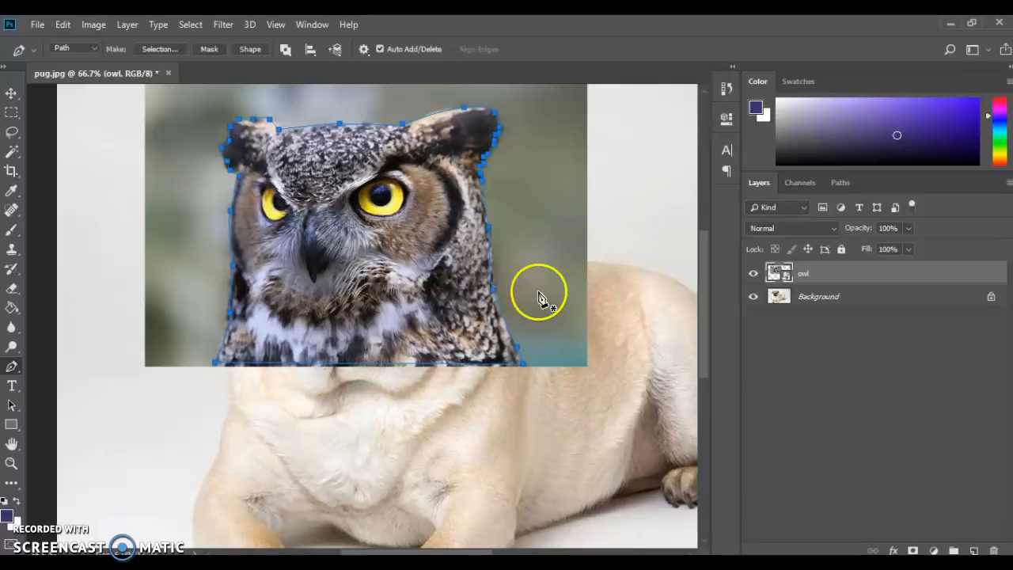
pyautogui.moveTo(293, 242)
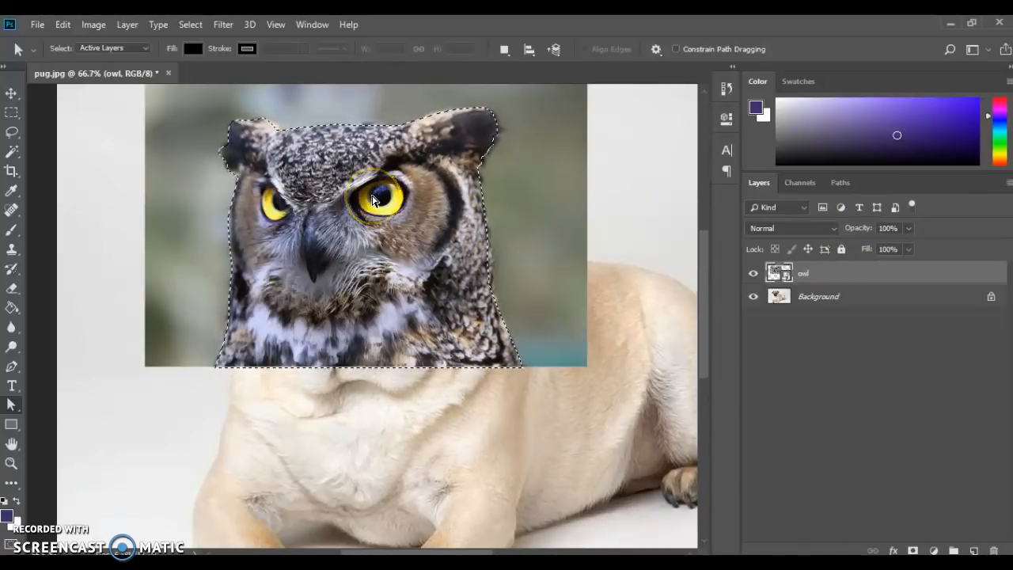
# Invert the selection, dismiss the smart-object warning, and rasterize the owl layer.
pyautogui.click(190, 25)
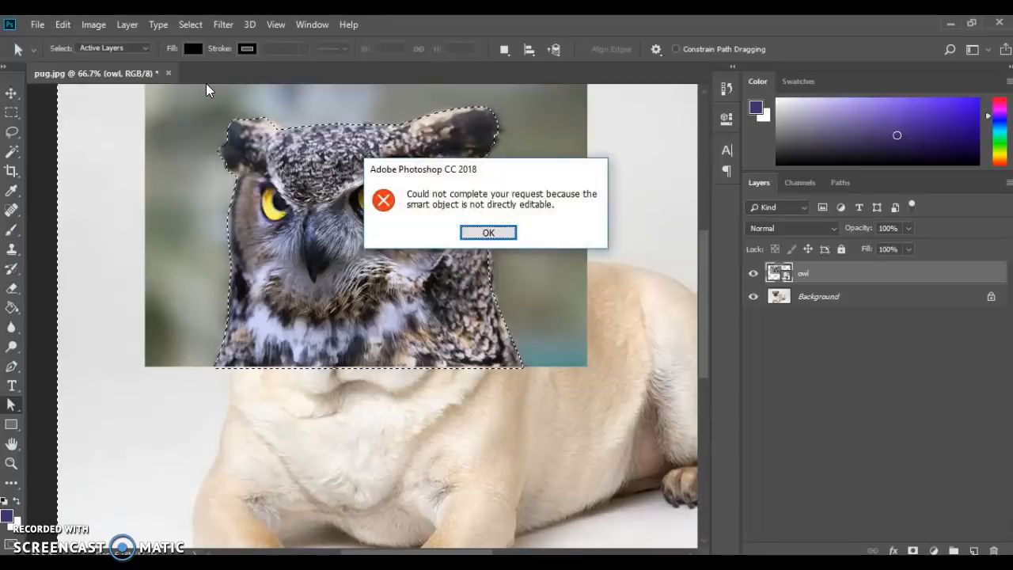
pyautogui.click(487, 232)
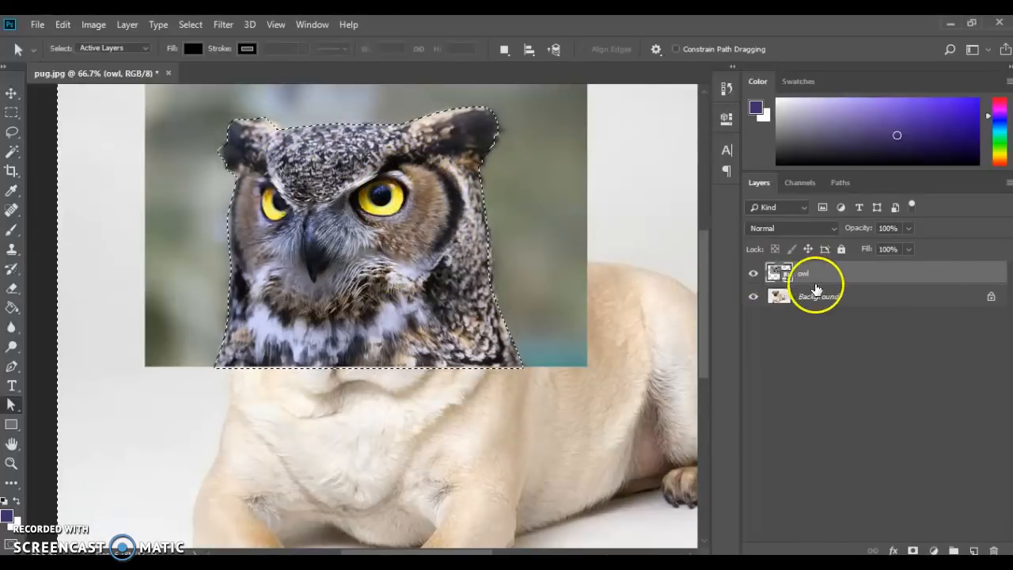
pyautogui.rightClick(815, 273)
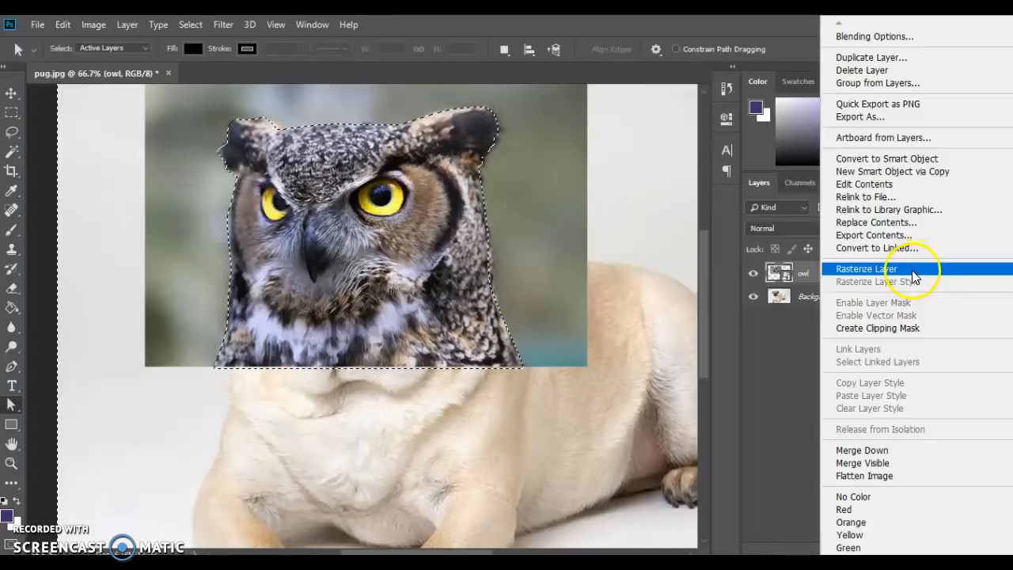
pyautogui.click(866, 269)
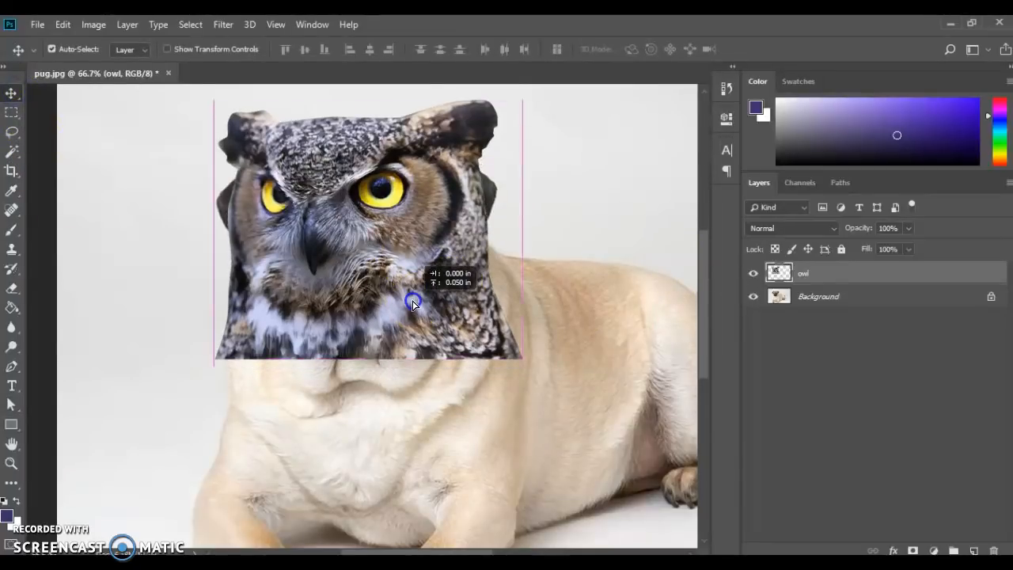
# Nudge the owl cutout slightly downward, then hide the owl layer.
pyautogui.moveTo(412, 305); pyautogui.dragTo(226, 229)
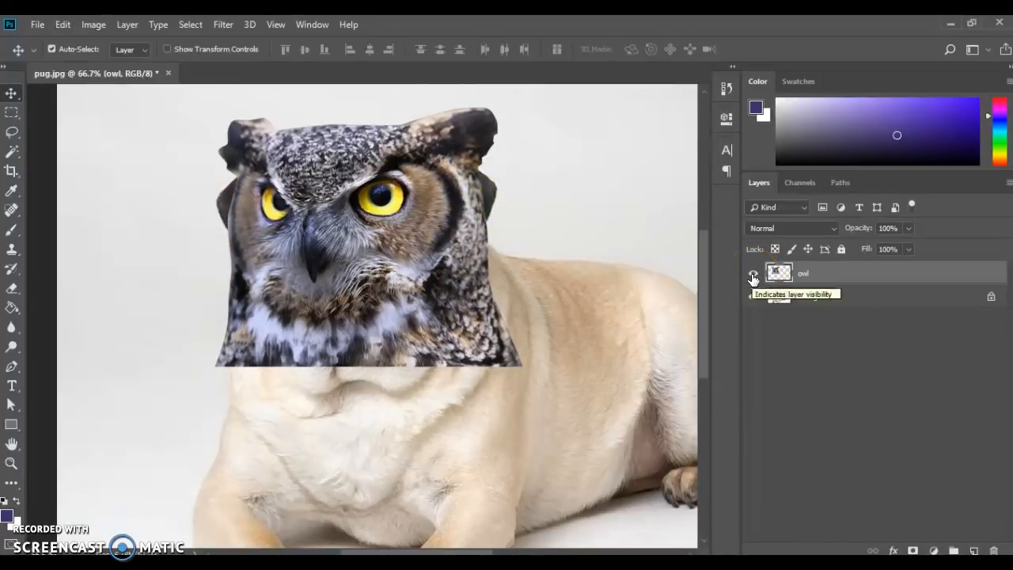
pyautogui.click(753, 272)
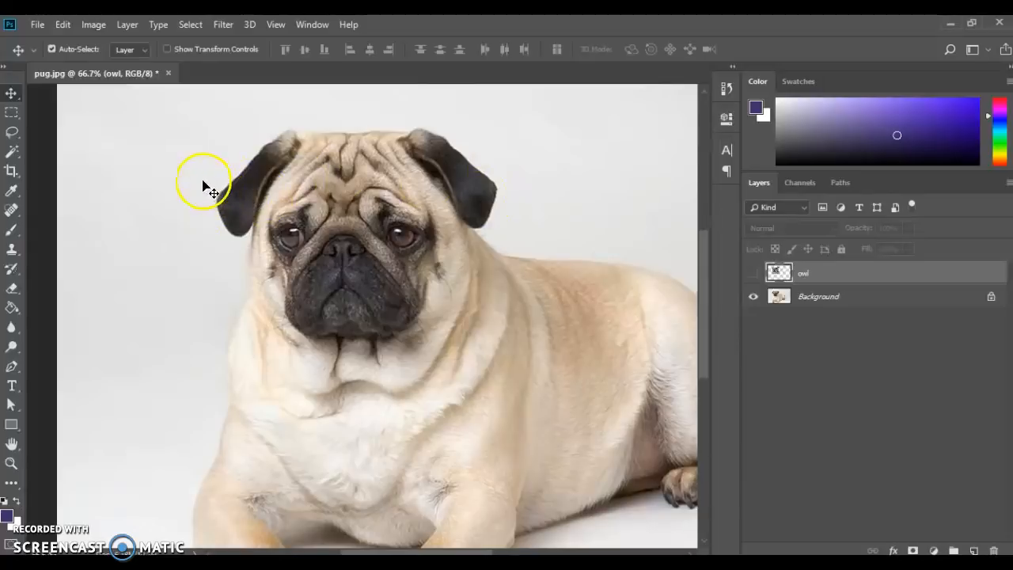
pyautogui.moveTo(89, 219)
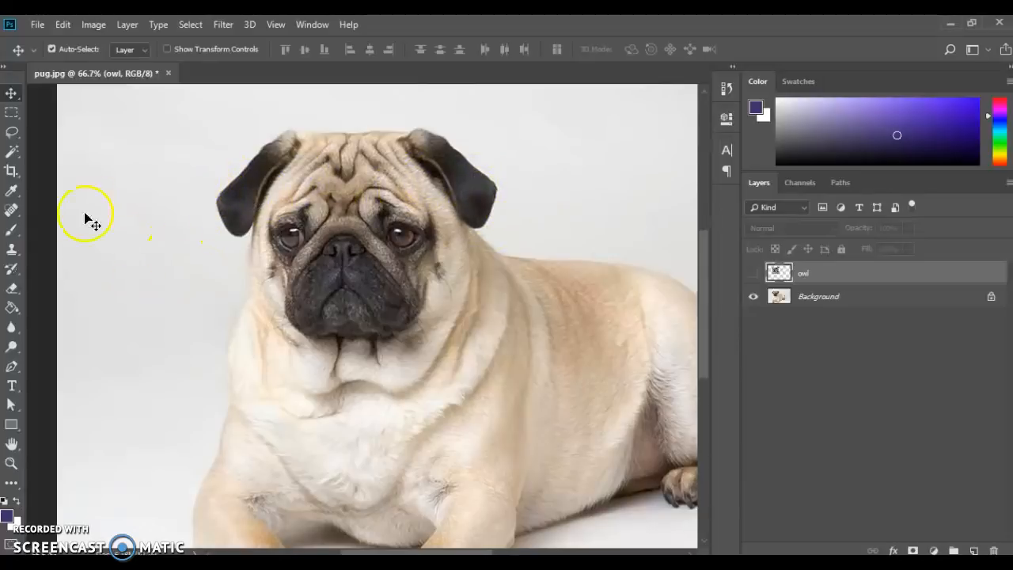
pyautogui.moveTo(234, 186)
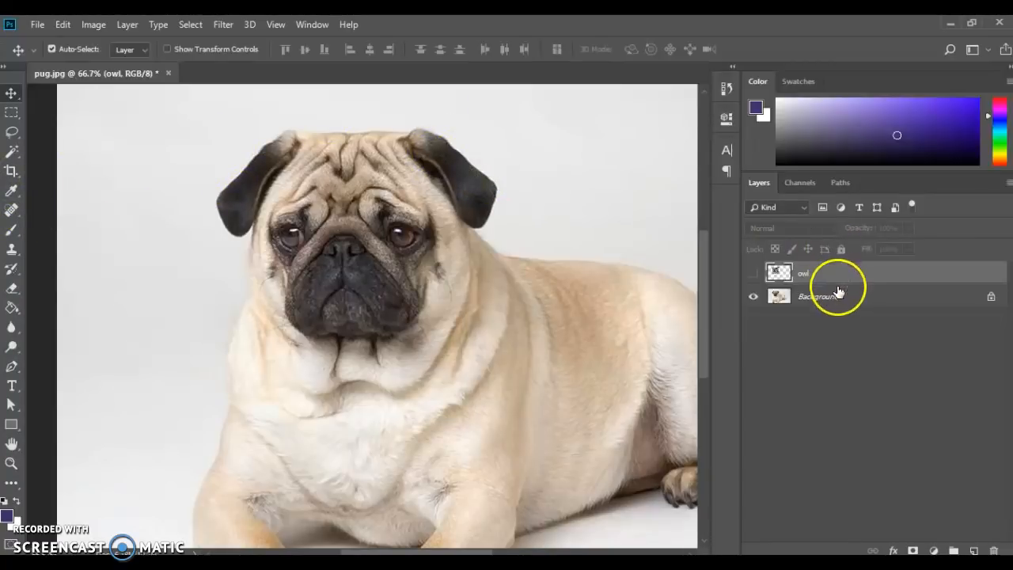
# Pick the Clone Stamp Tool from the healing brush flyout with the owl layer still hidden.
pyautogui.click(871, 273)
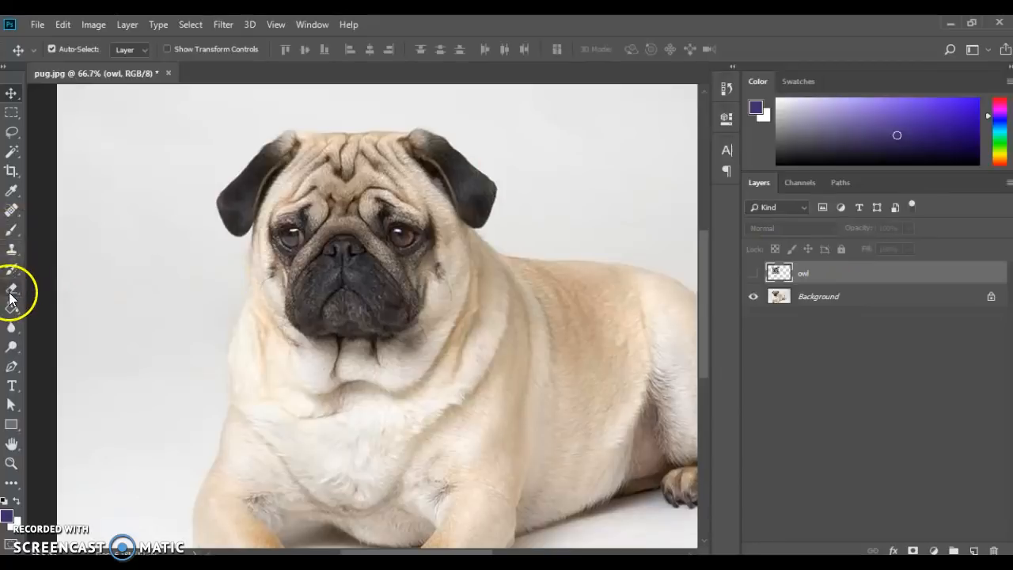
pyautogui.moveTo(11, 212)
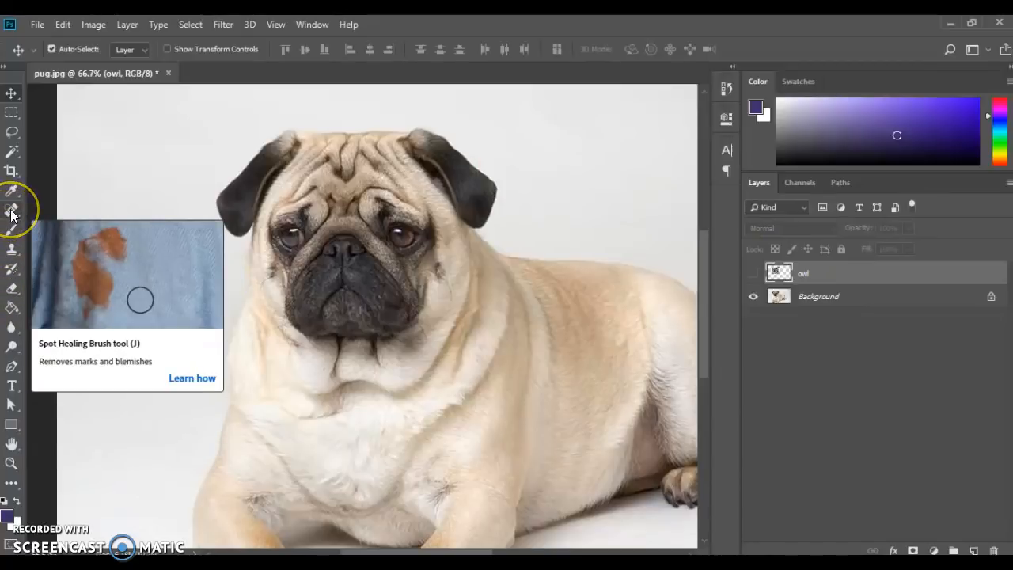
pyautogui.rightClick(12, 209)
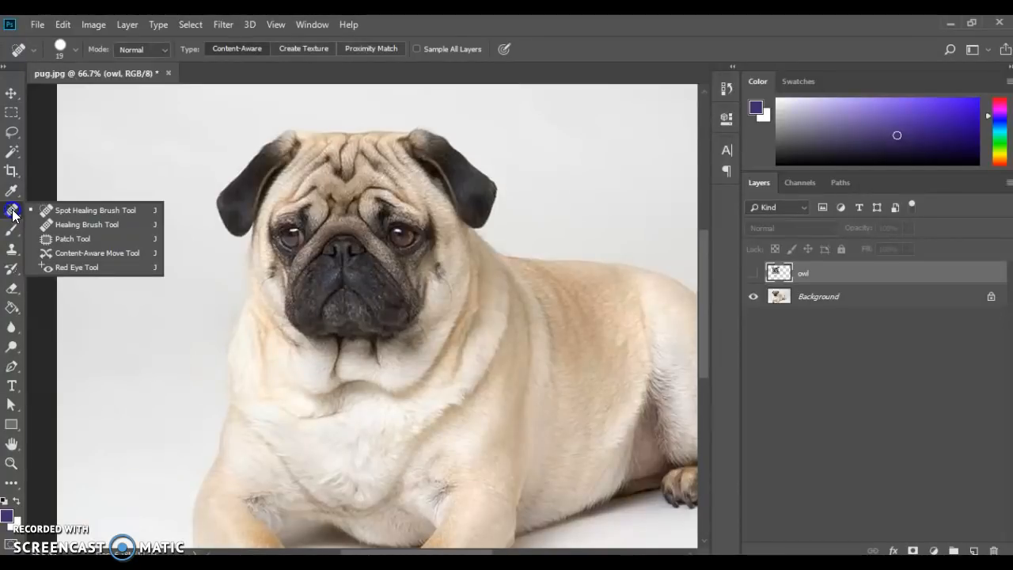
pyautogui.moveTo(12, 265)
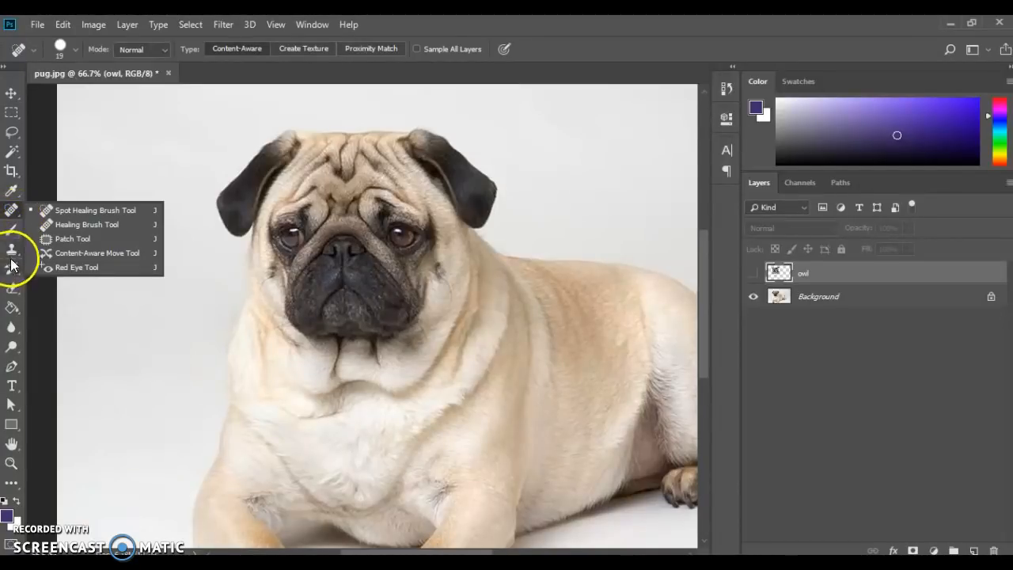
pyautogui.click(12, 249)
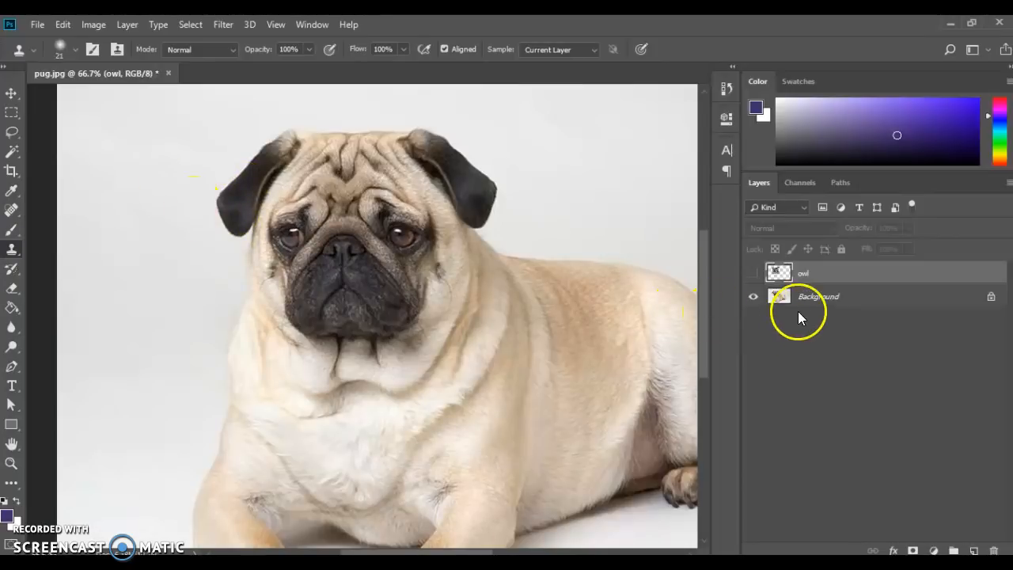
# Select the Background layer, try cloning over the left ear, and dismiss the missing-source warning.
pyautogui.click(818, 296)
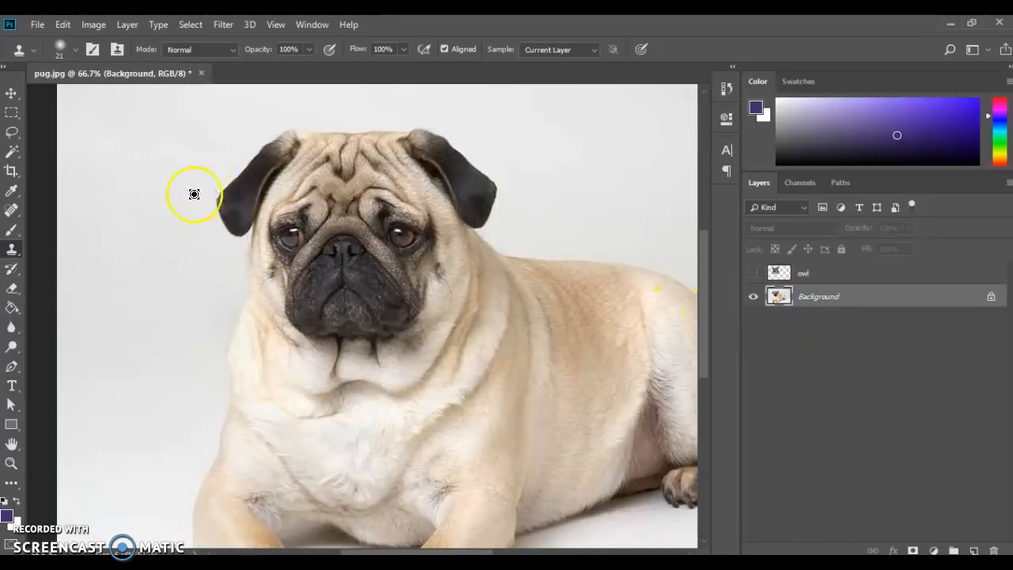
pyautogui.moveTo(214, 192)
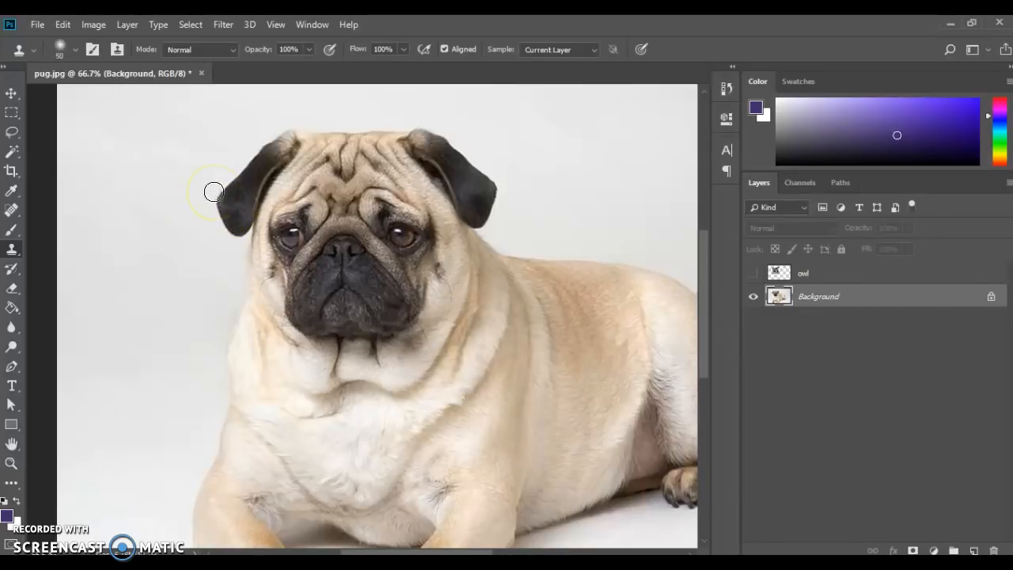
pyautogui.click(216, 197)
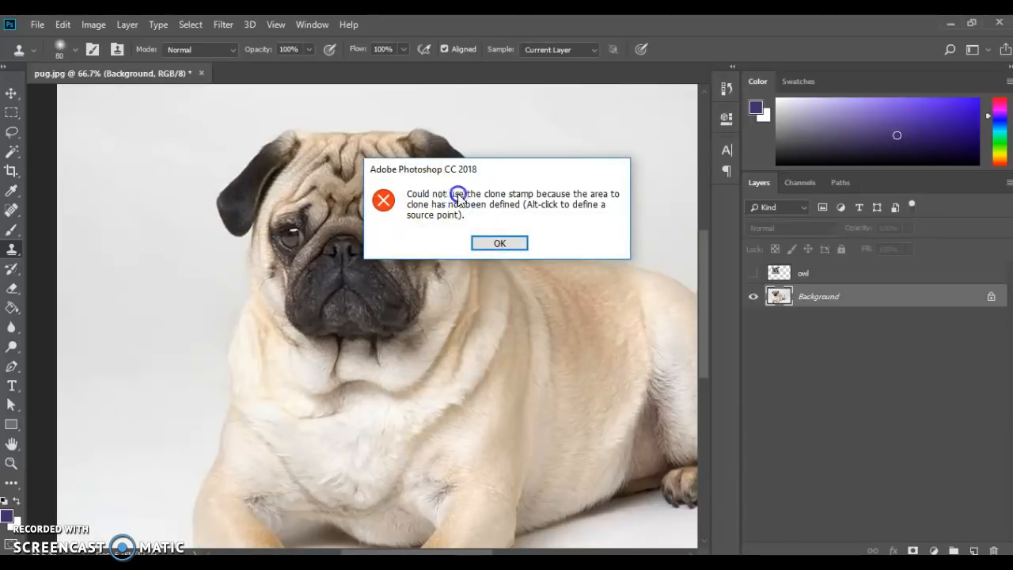
pyautogui.moveTo(528, 208)
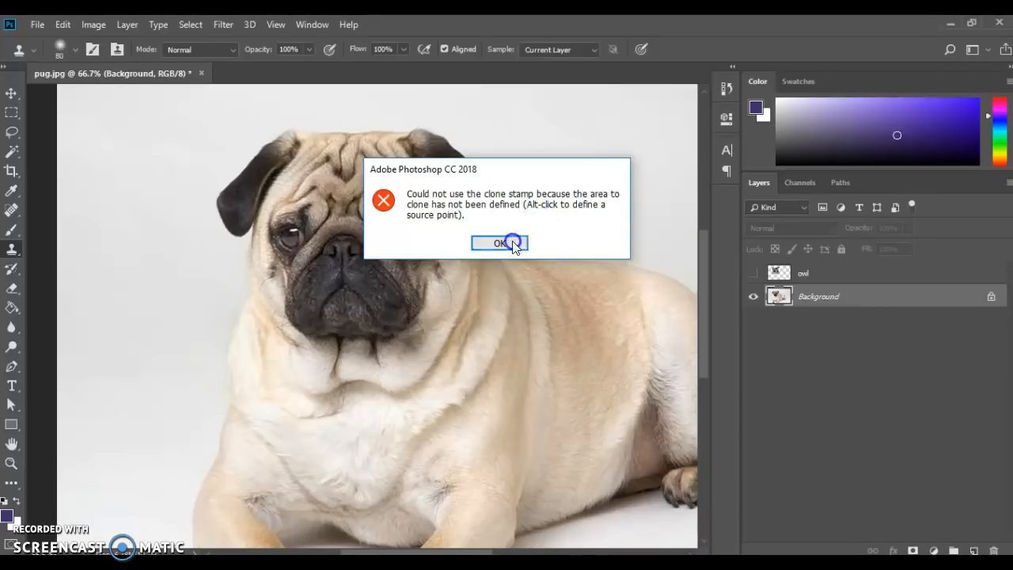
pyautogui.click(500, 243)
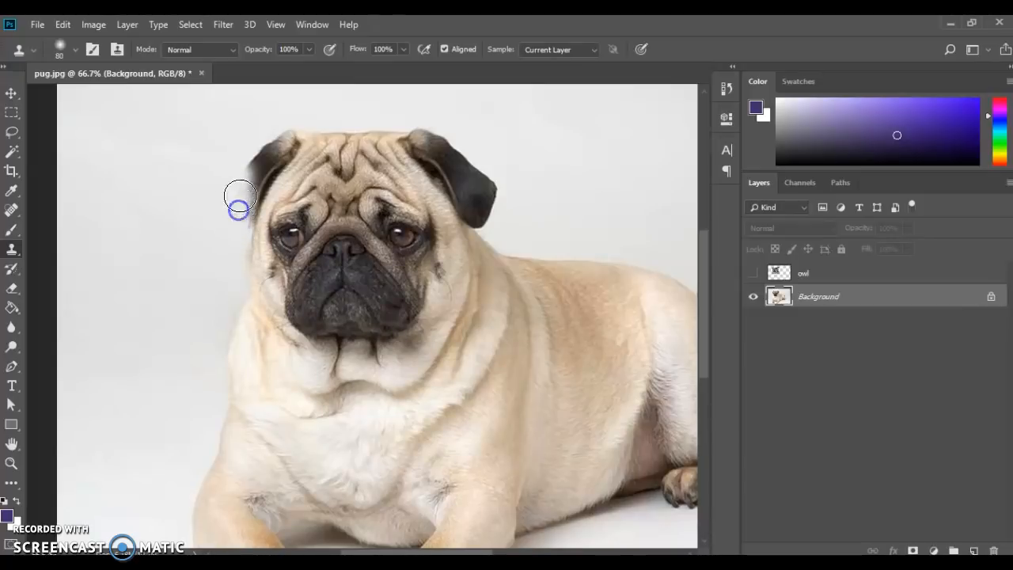
pyautogui.moveTo(556, 196)
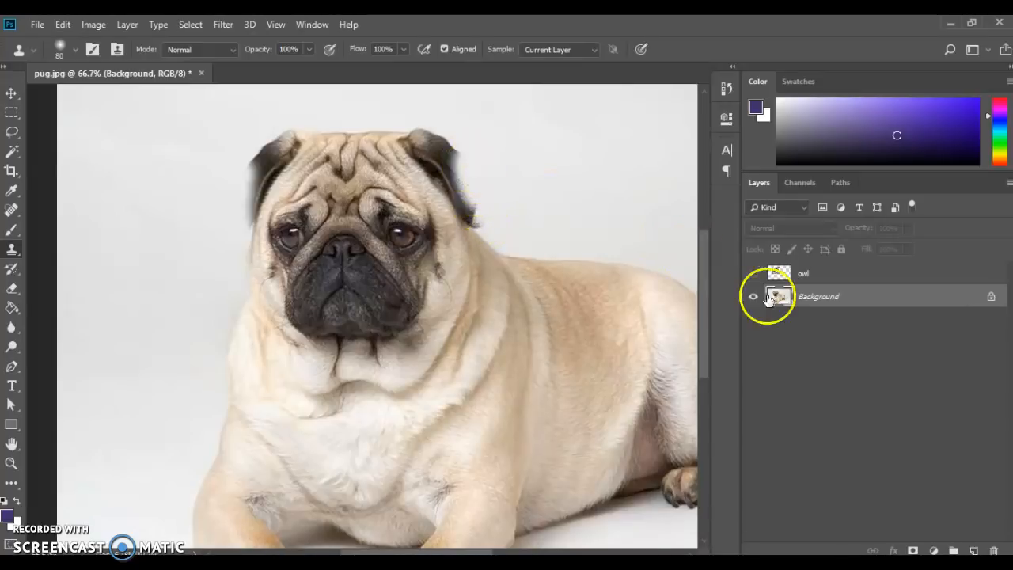
# Turn the owl layer's visibility back on over the pug's head.
pyautogui.click(754, 273)
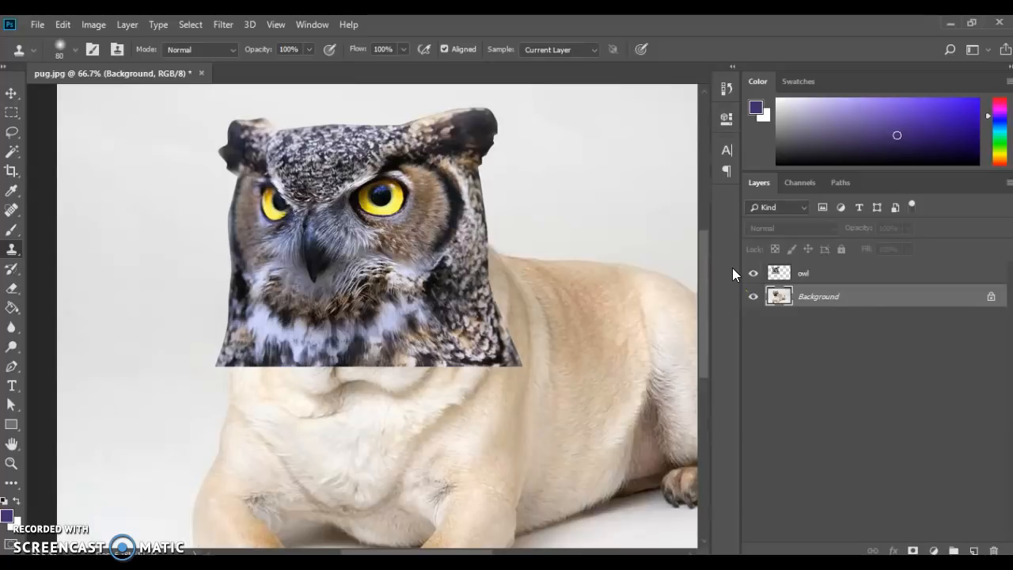
pyautogui.moveTo(521, 346)
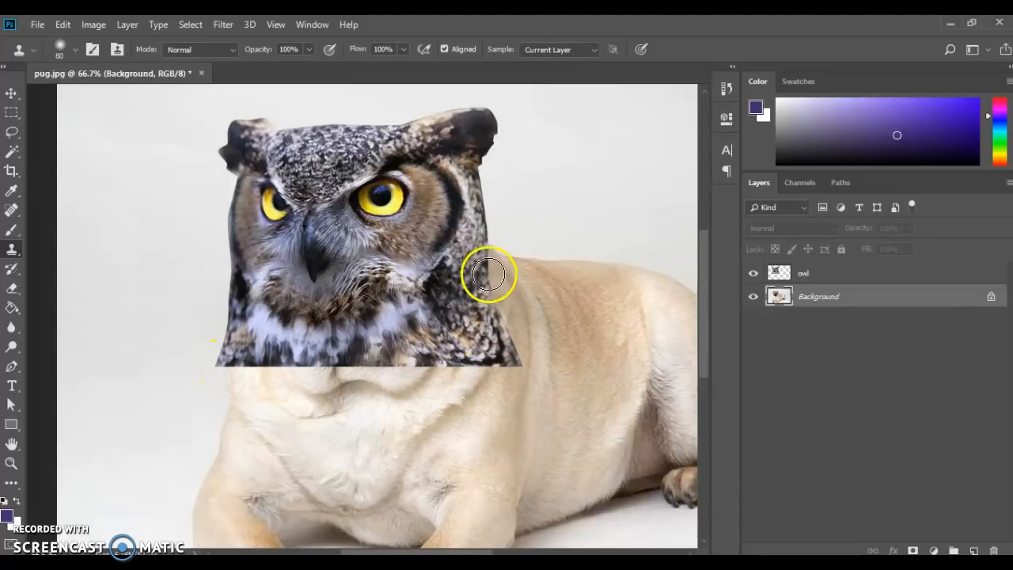
pyautogui.moveTo(501, 198)
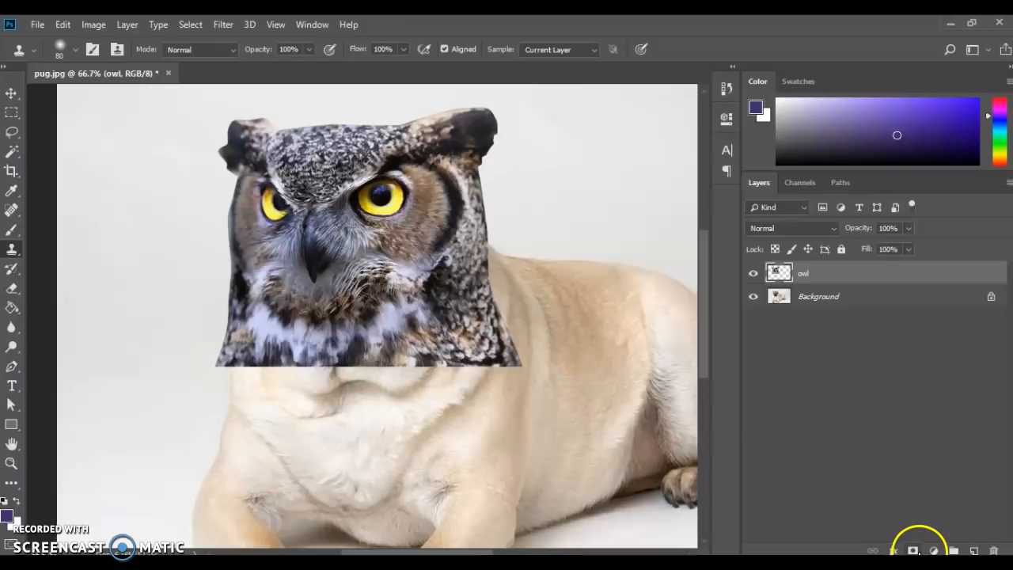
# Attach a layer mask to the owl layer and work with it in the Layers panel.
pyautogui.click(914, 549)
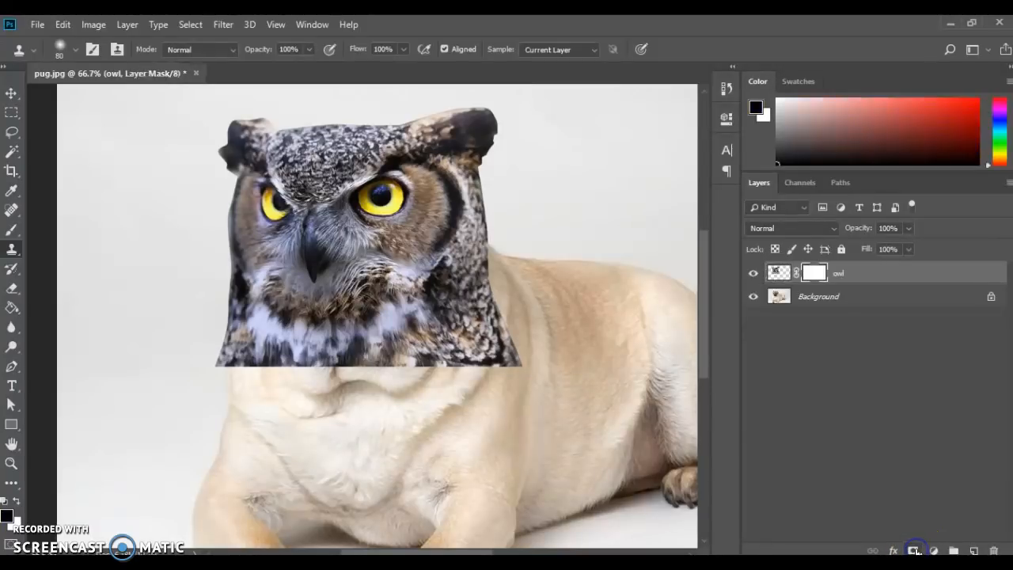
pyautogui.click(815, 273)
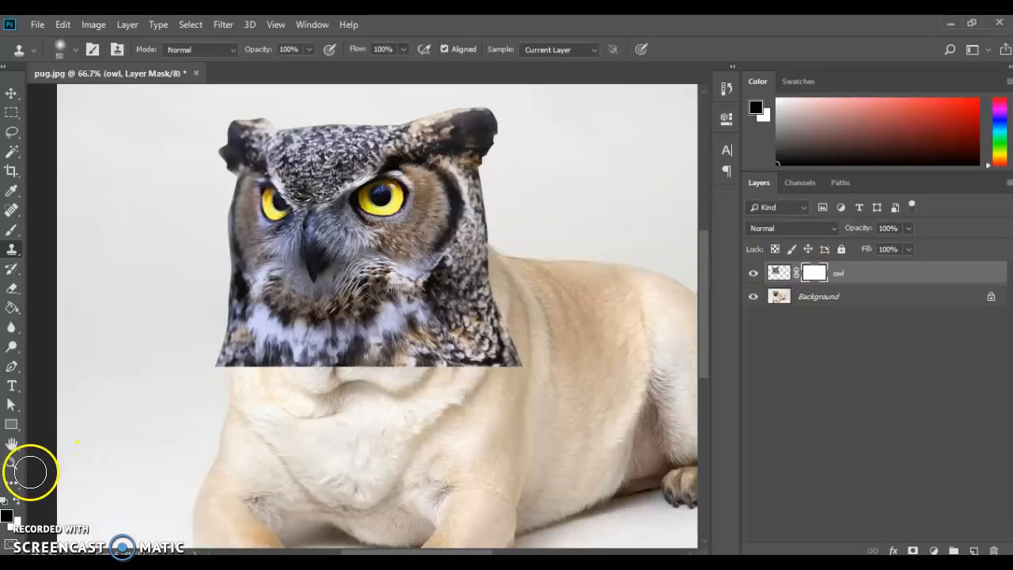
pyautogui.moveTo(532, 360)
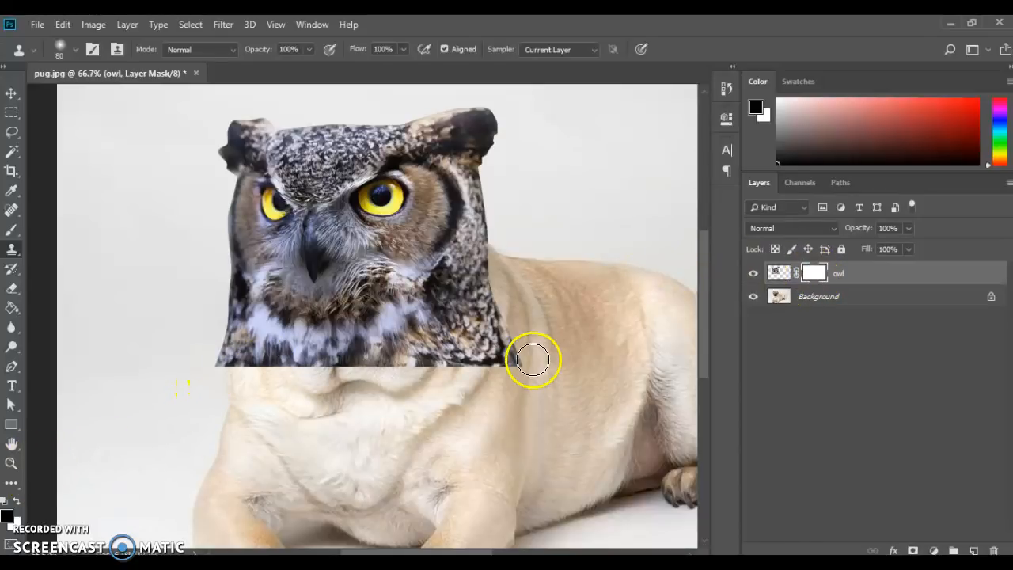
pyautogui.moveTo(532, 360); pyautogui.dragTo(489, 307)
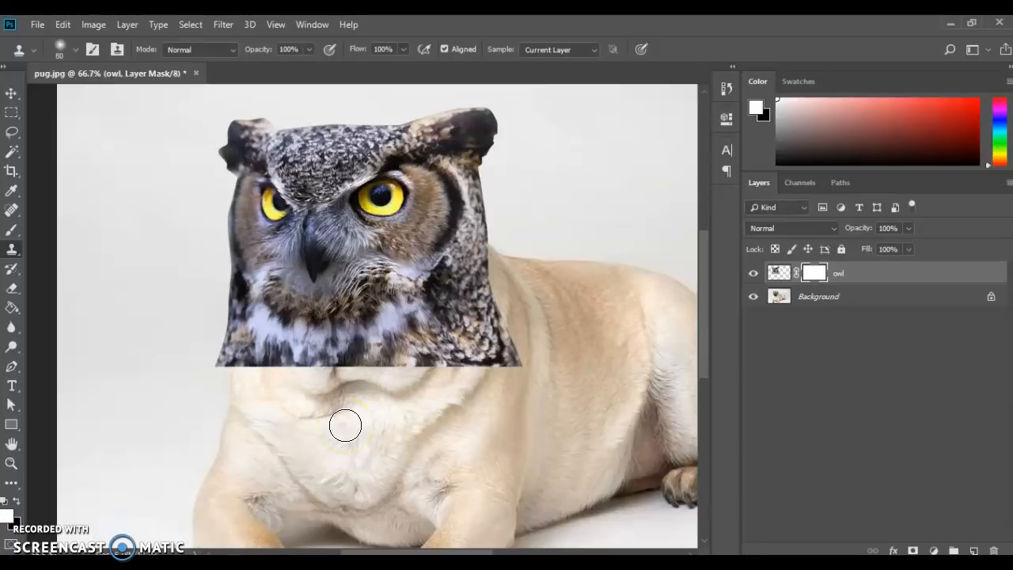
pyautogui.moveTo(513, 354)
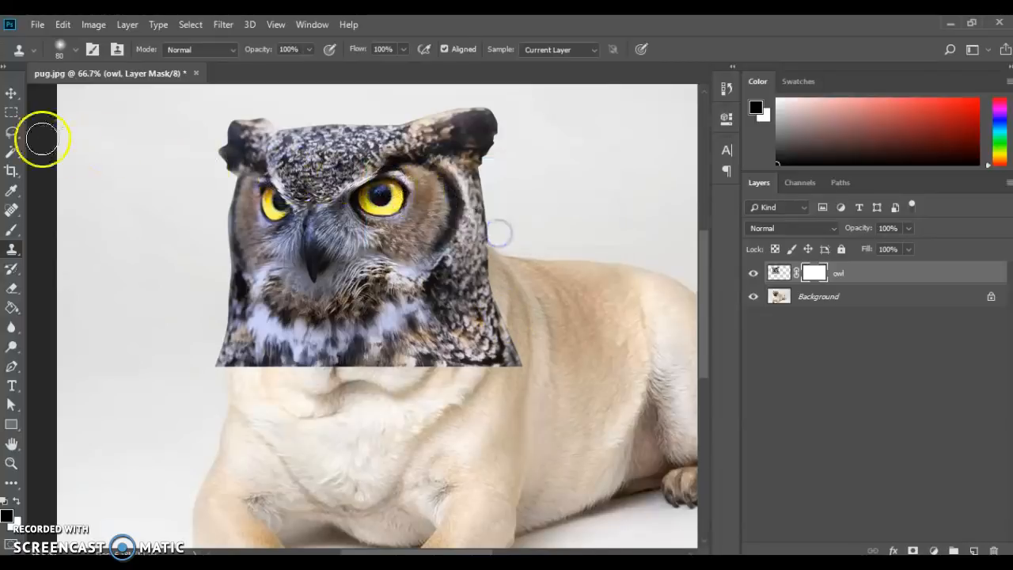
# Brush black at about 33% opacity along the owl's lower edge to fade it into the pug.
pyautogui.click(12, 229)
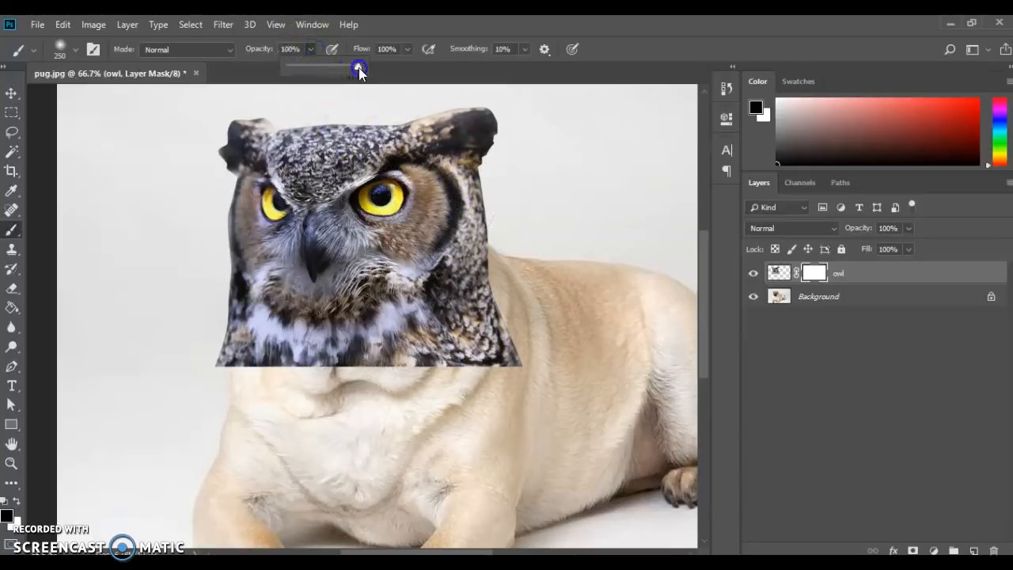
pyautogui.moveTo(359, 70); pyautogui.dragTo(311, 70)
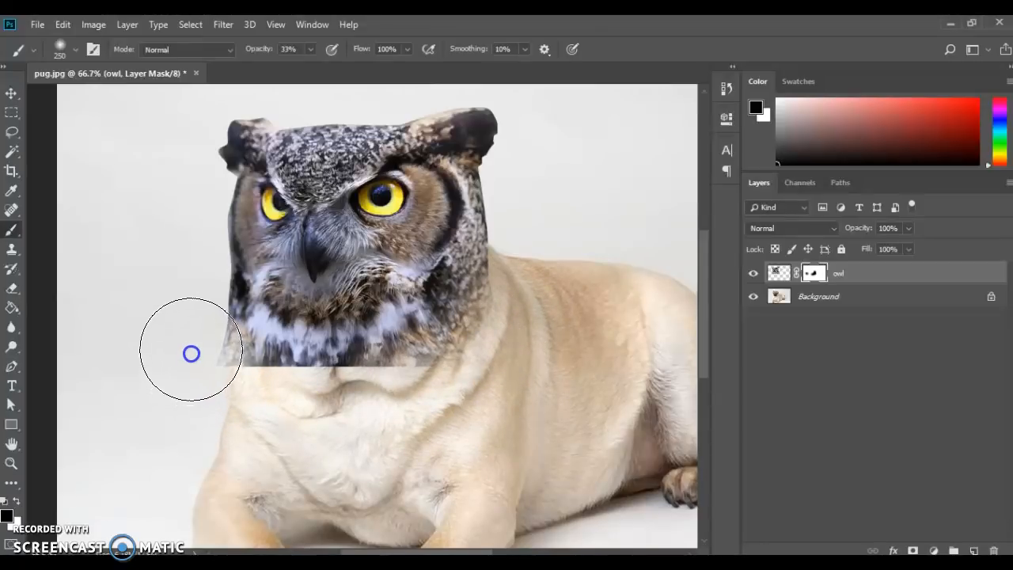
pyautogui.moveTo(190, 353); pyautogui.dragTo(252, 403)
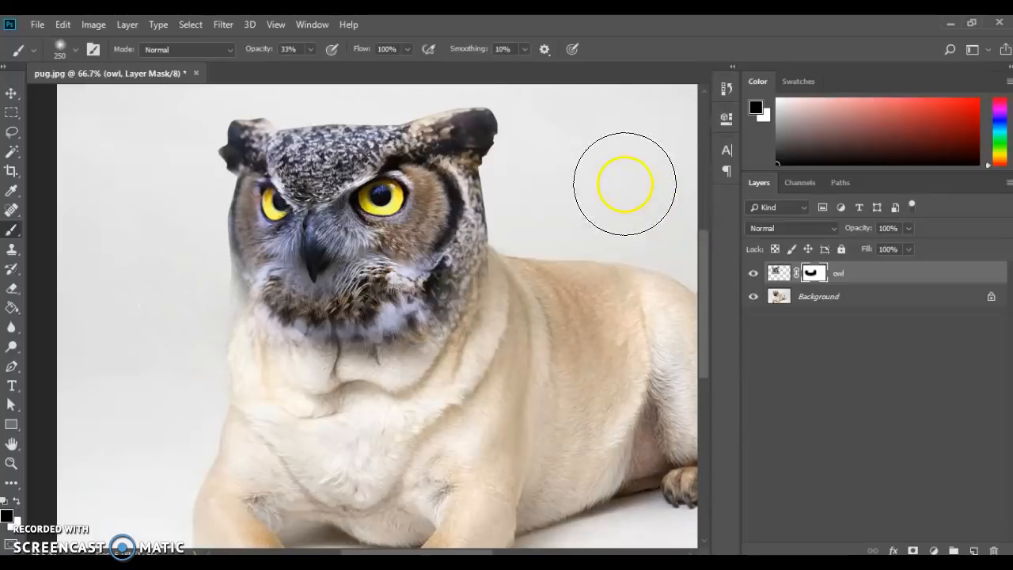
pyautogui.moveTo(500, 200)
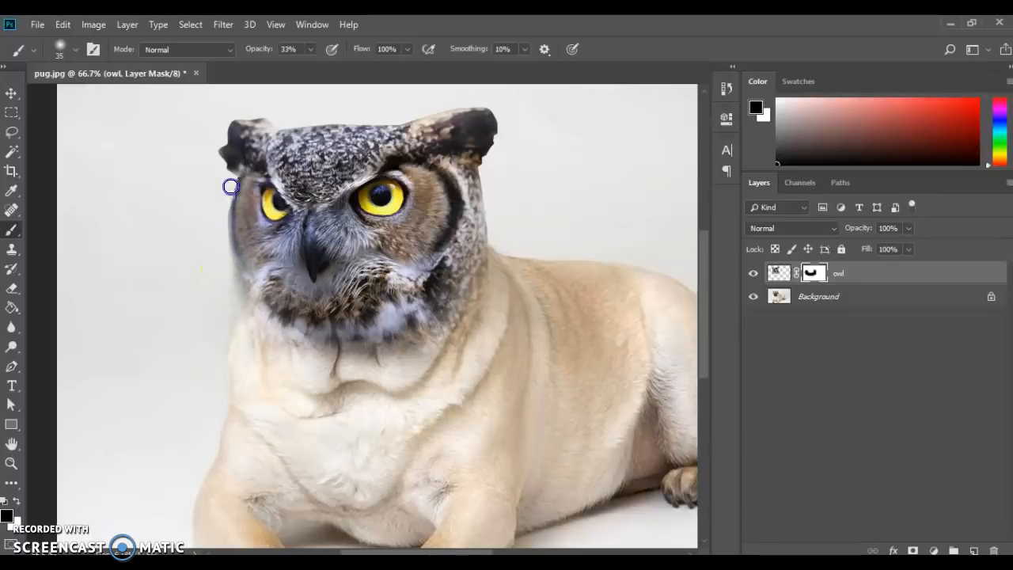
pyautogui.moveTo(599, 272)
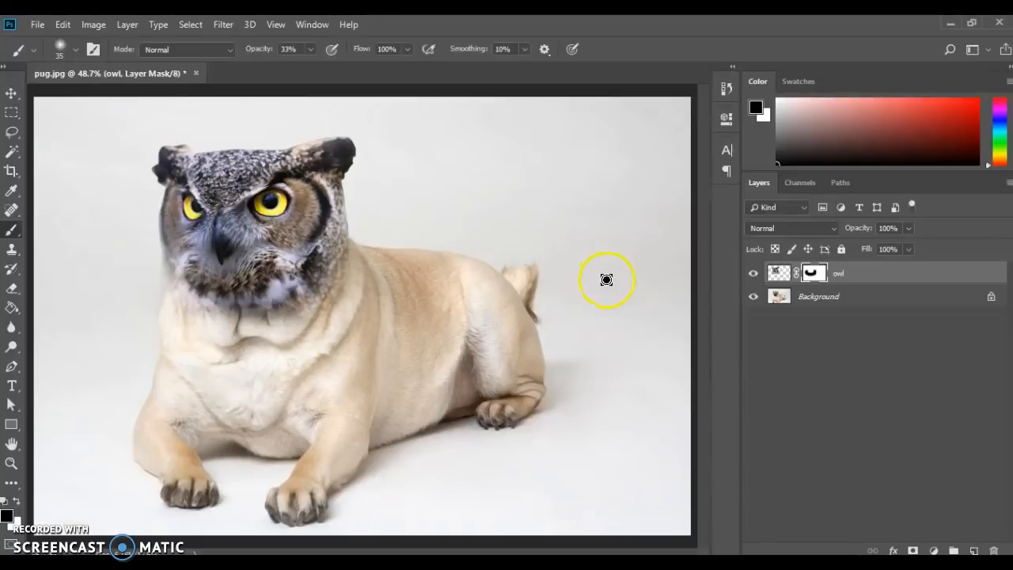
pyautogui.moveTo(682, 308)
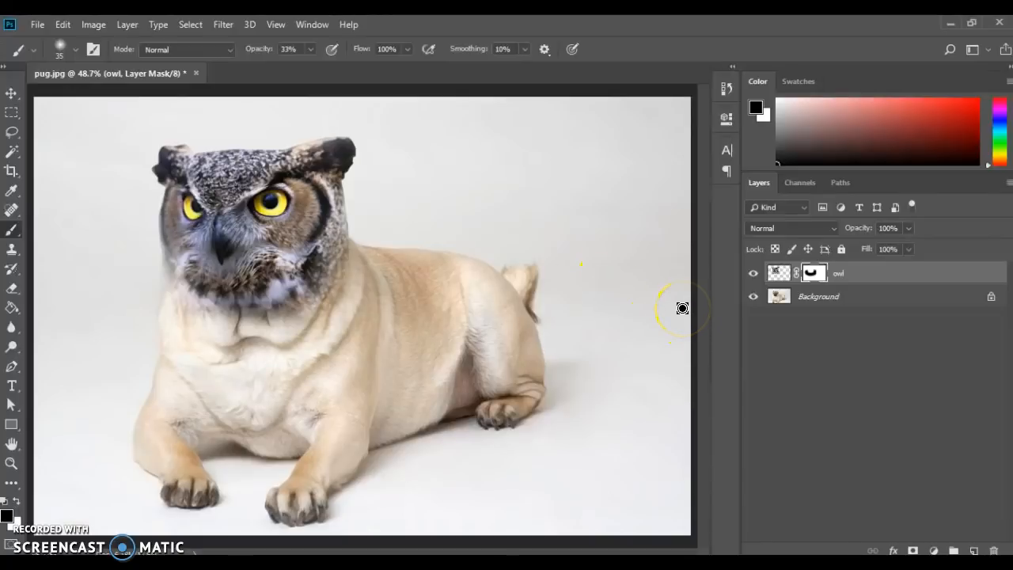